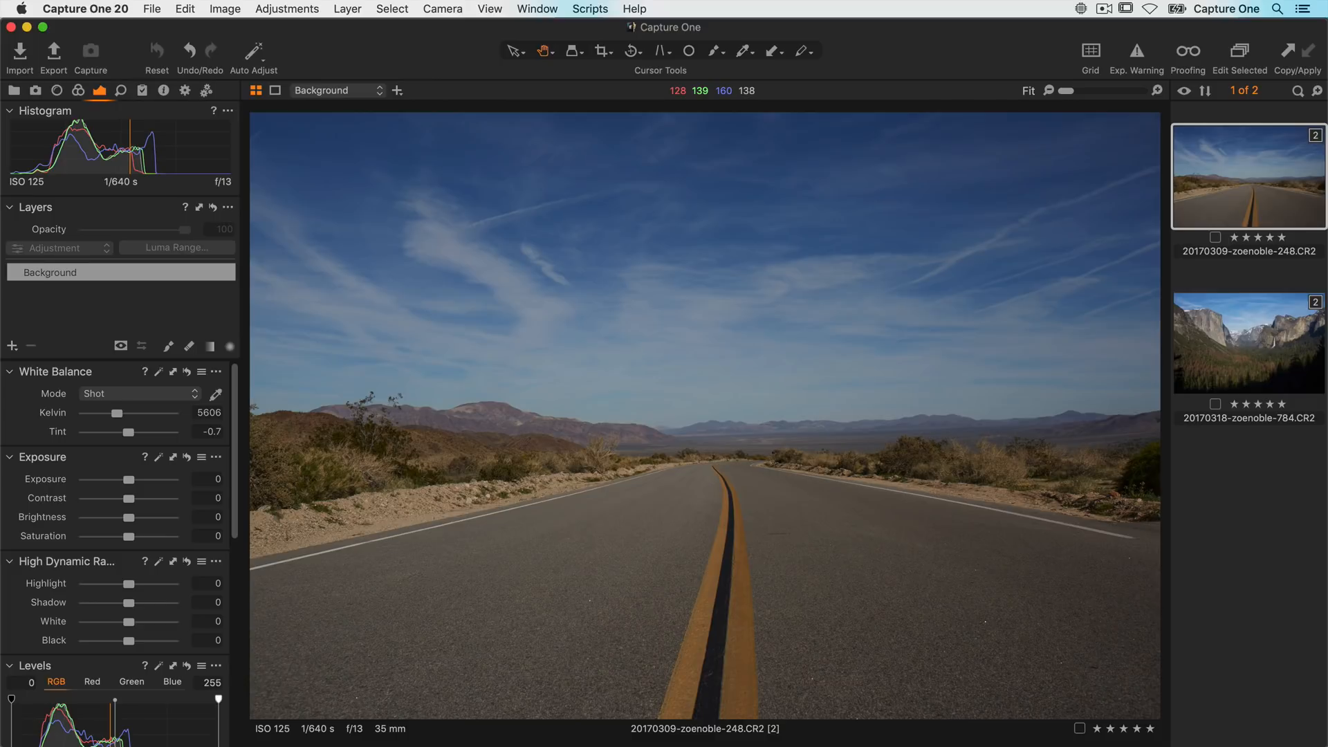
Step: Select the desert road photo and hide the Browser so the image fills the Viewer
left_click(1246, 342)
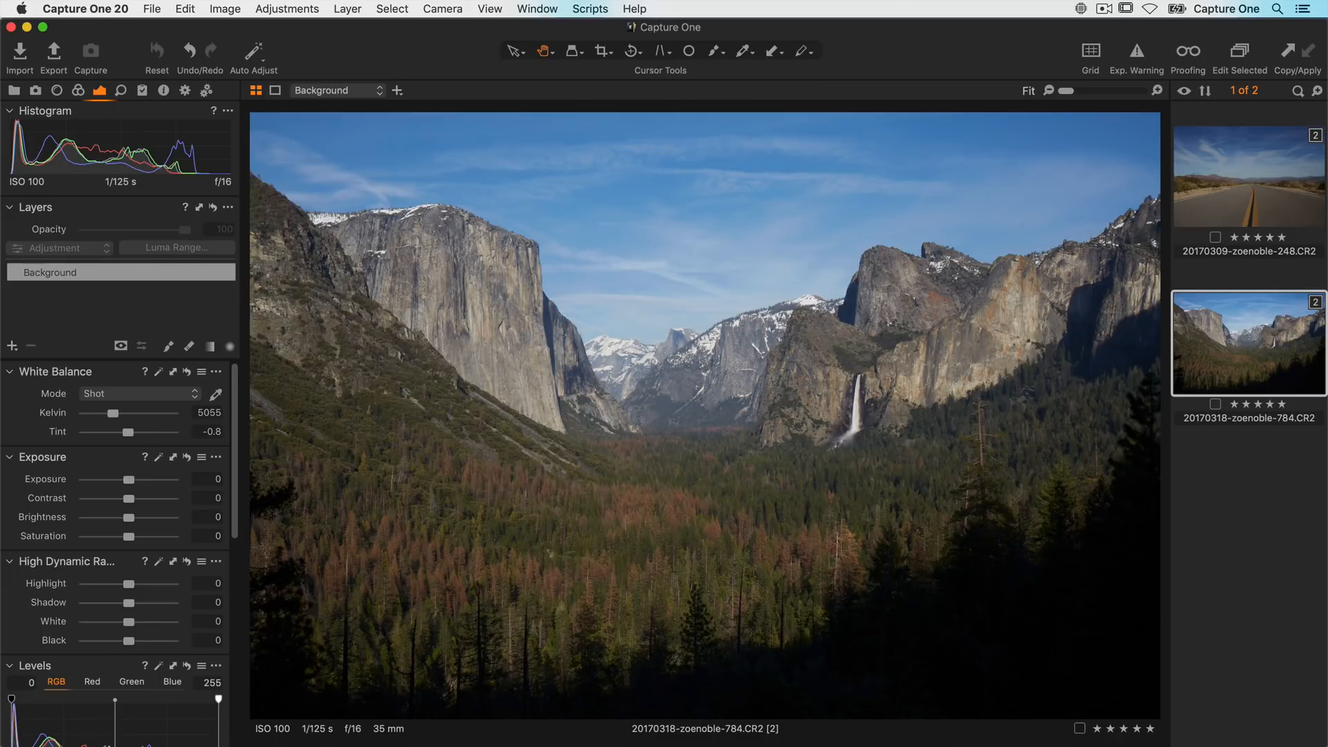
left_click(1246, 174)
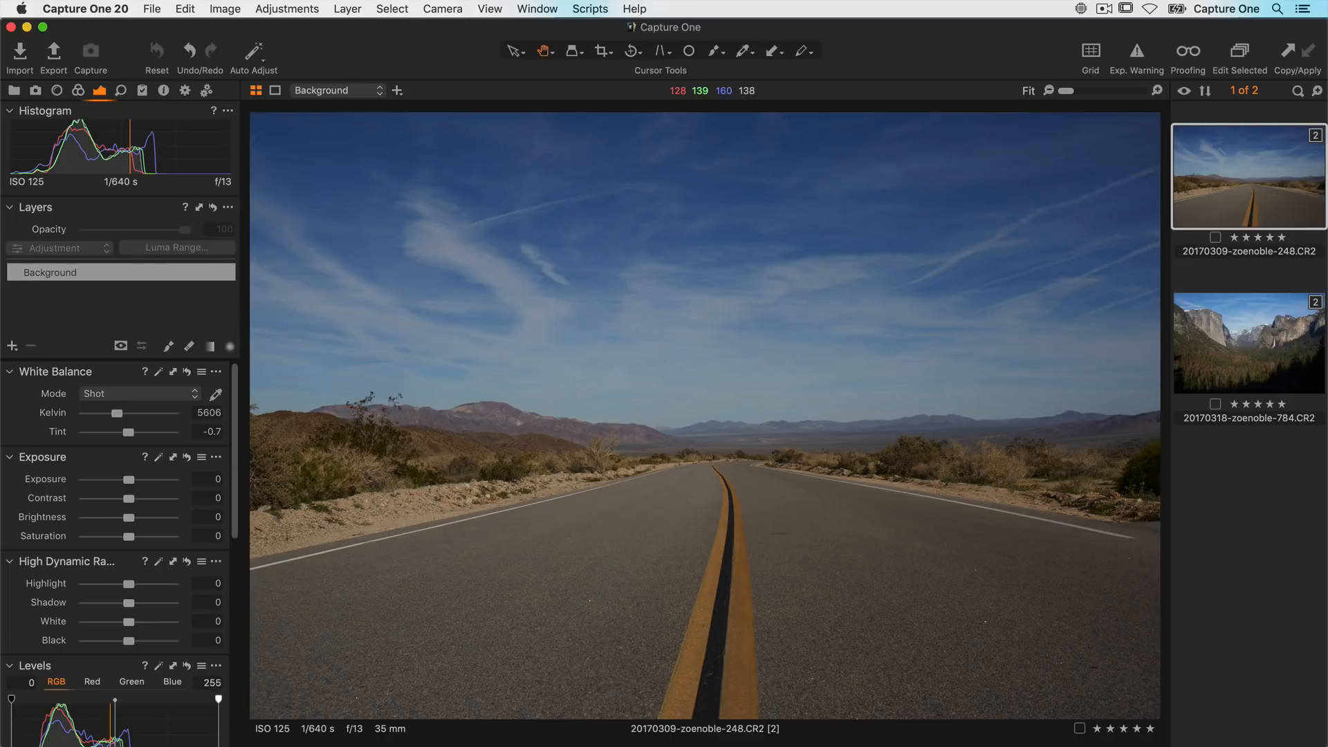
key("cmd+b")
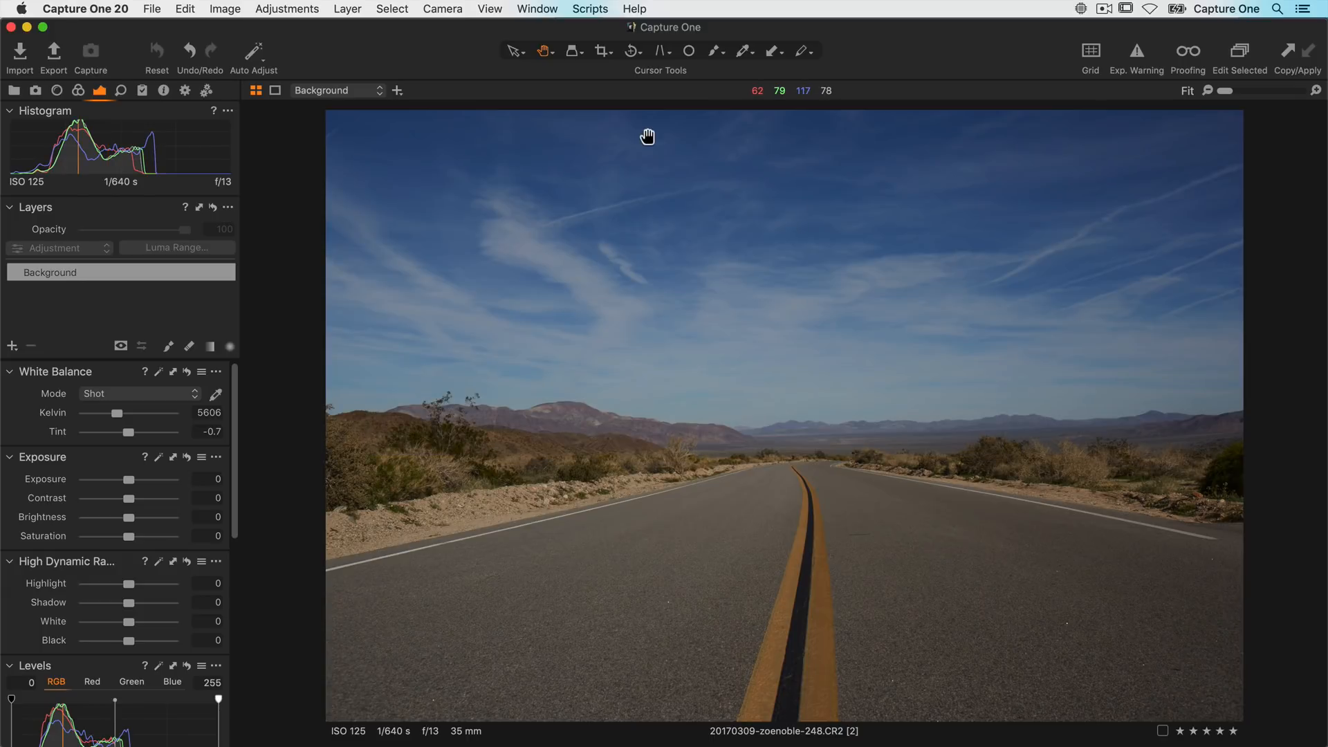
mouse_move(646, 96)
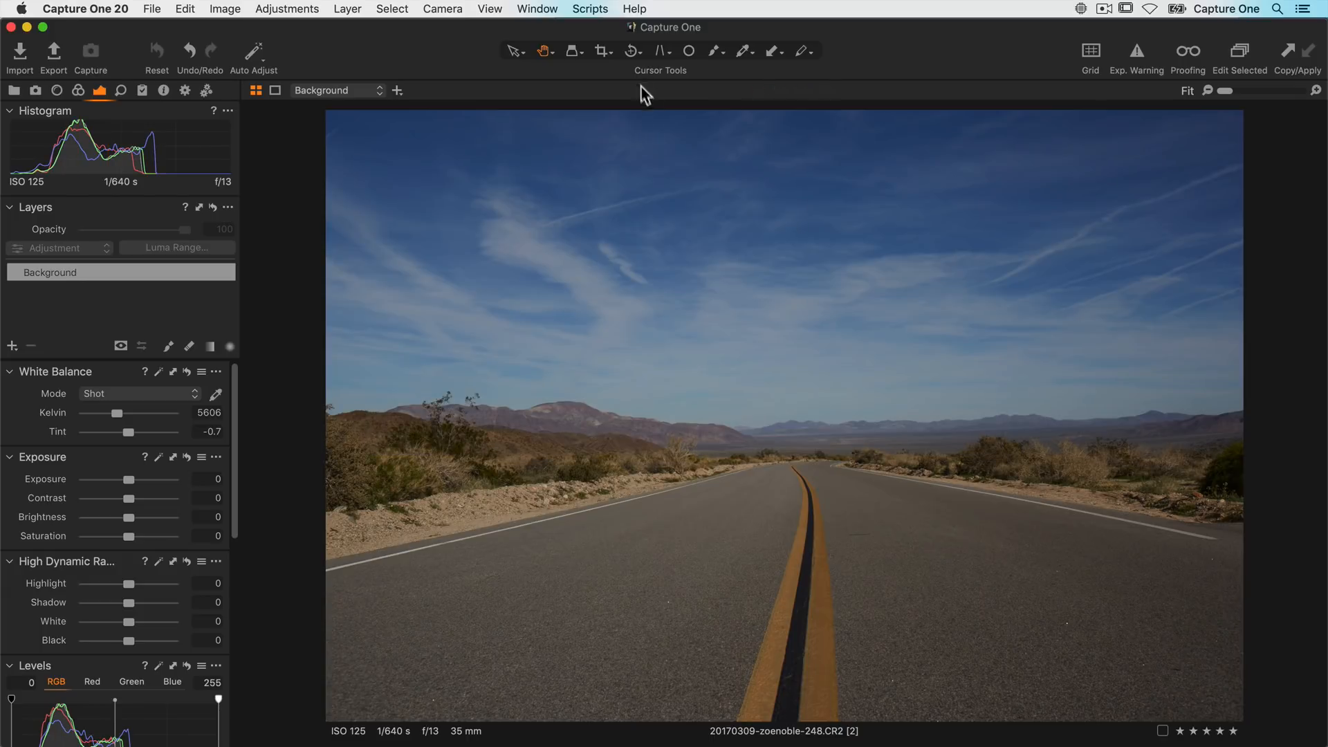
Step: Brighten the road photo with custom white balance, Exposure about 0.55 and Levels end points 7 and 190
left_click(631, 51)
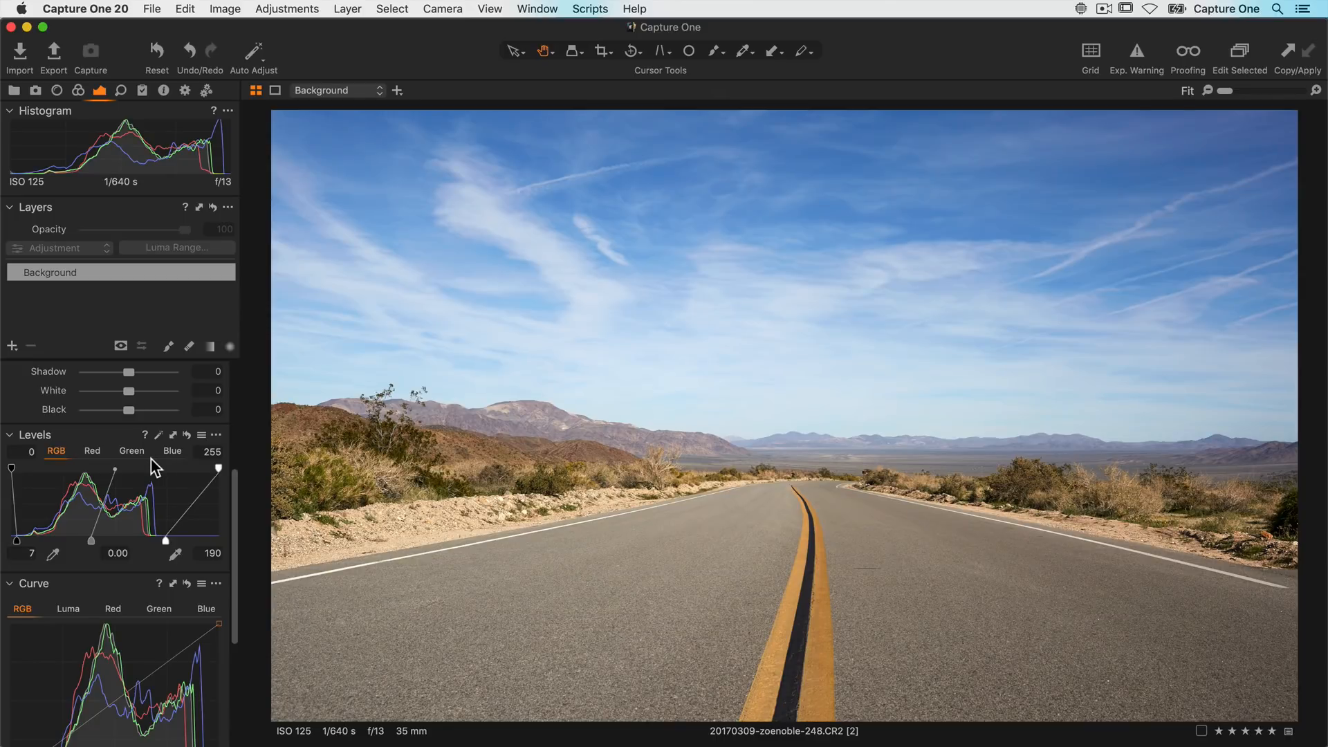
Step: Apply Brightness -18, Highlight -100, Black -38 in HDR and Clarity 35 to the road photo
scroll("down", 3)
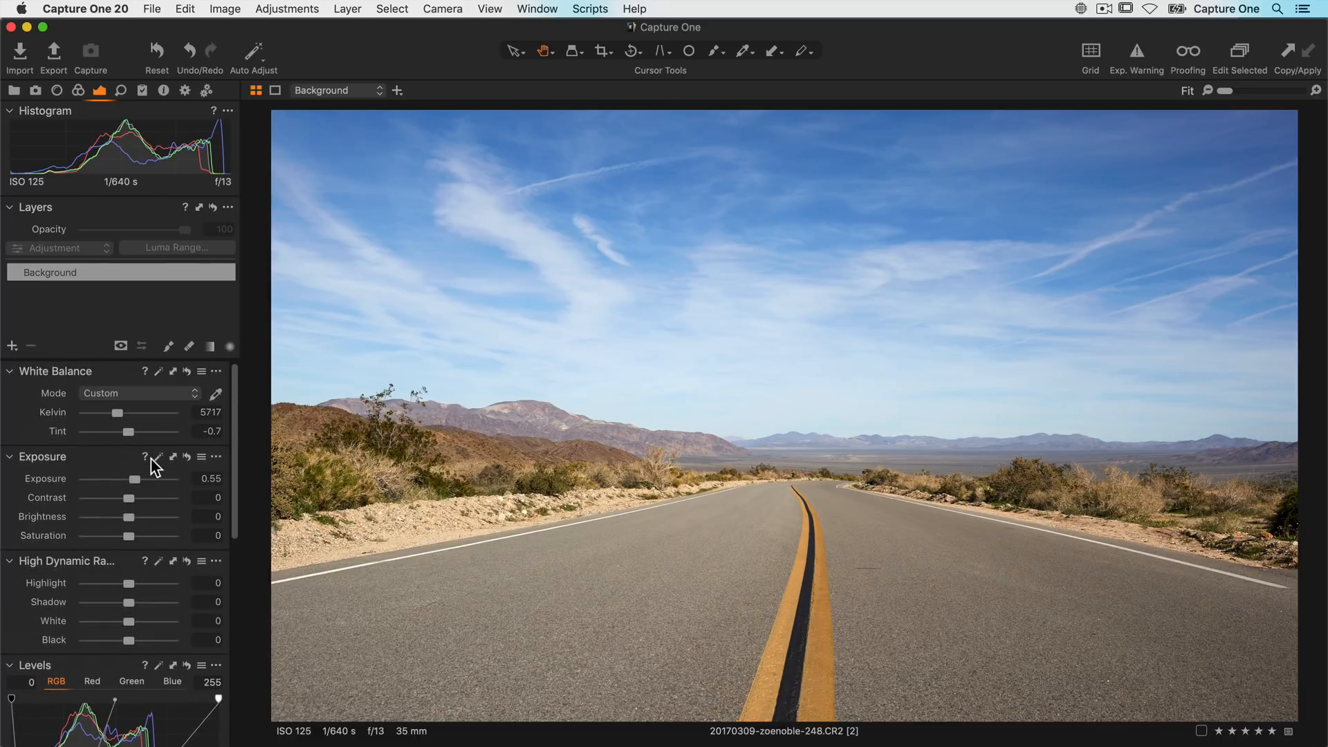
mouse_move(132, 522)
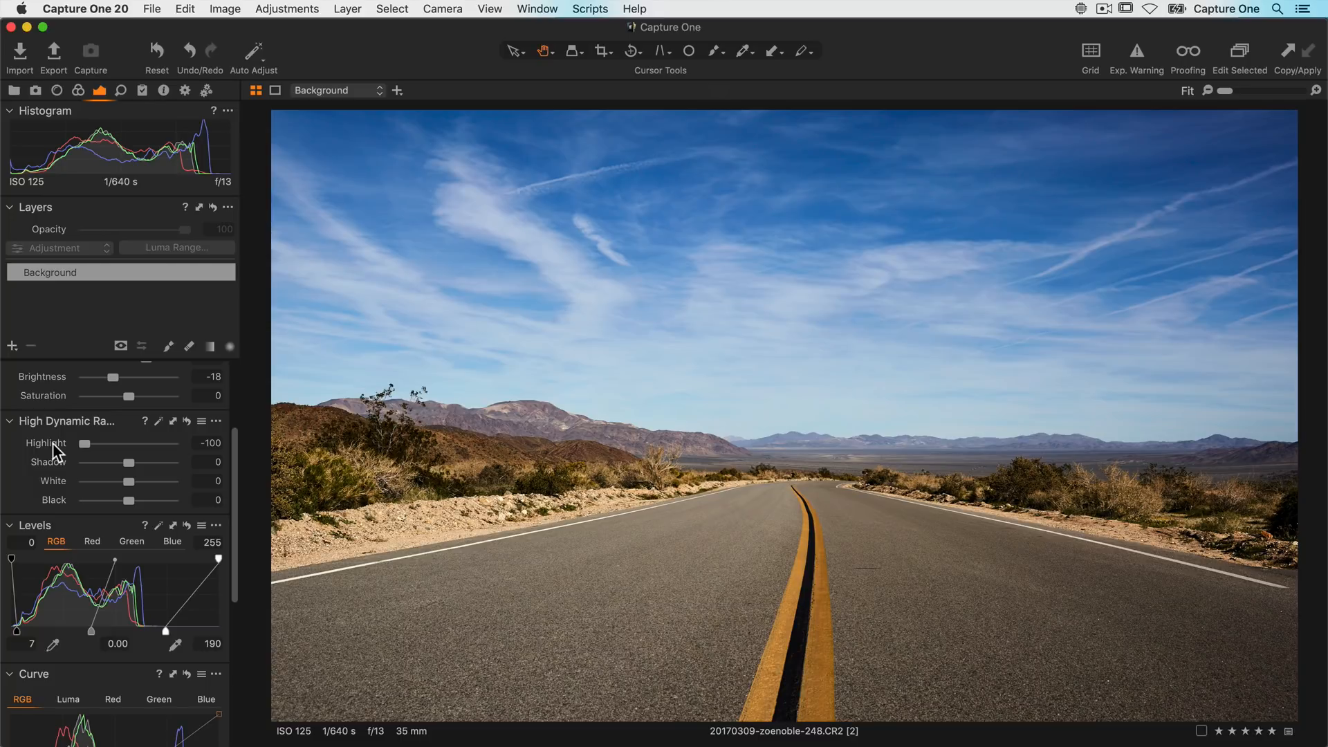
mouse_move(101, 516)
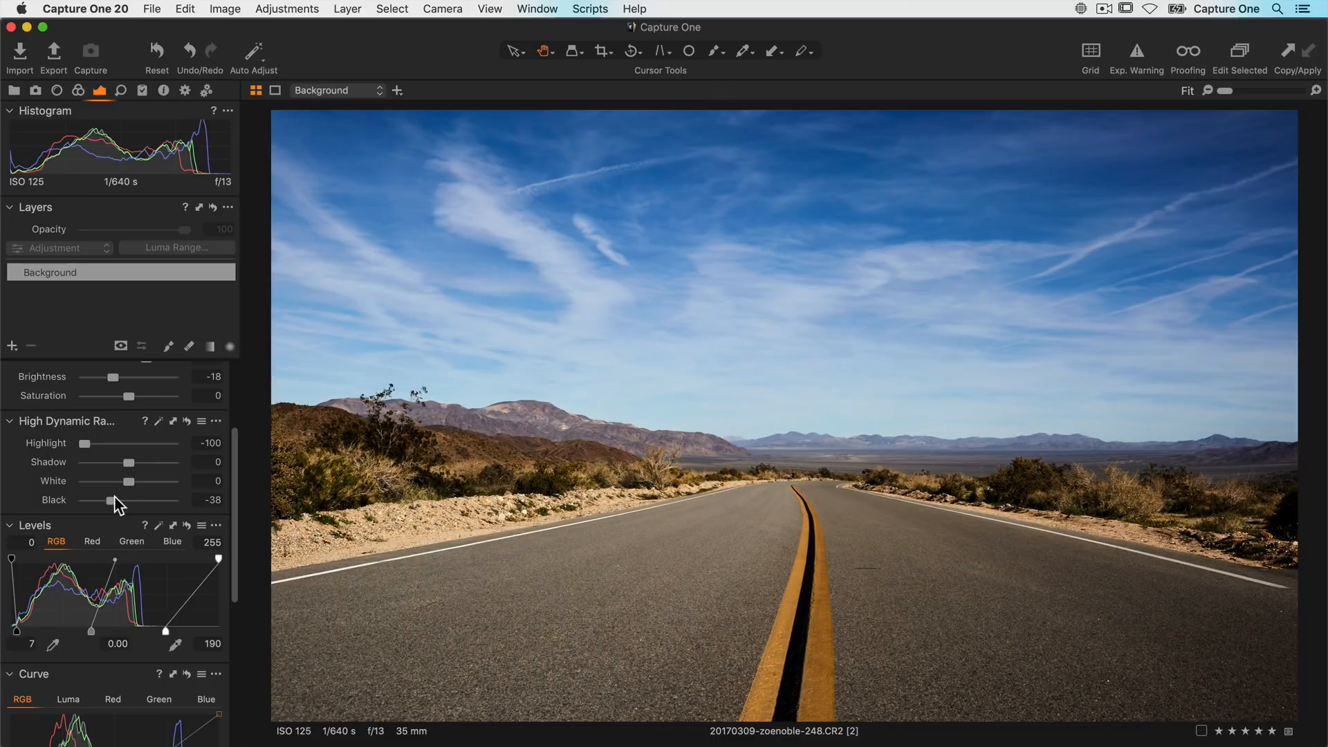
scroll("down", 3)
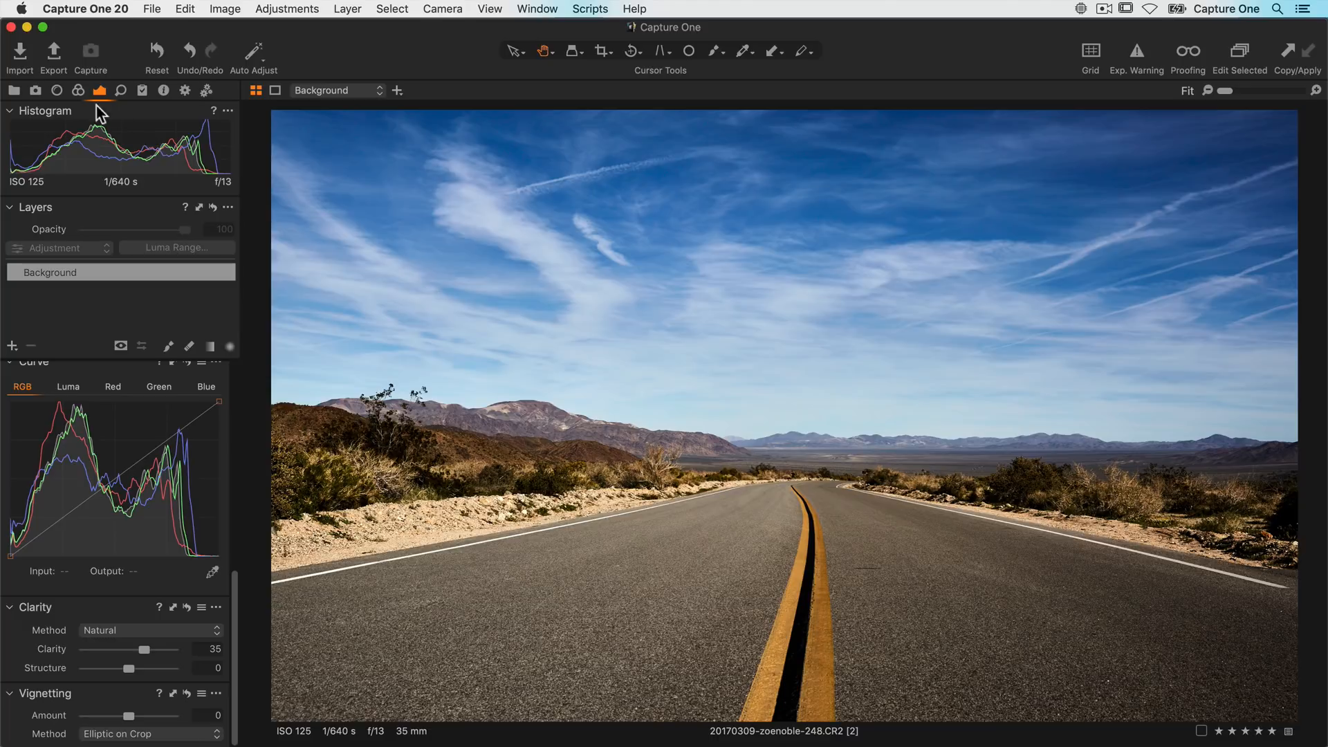
Step: Pick the sky blue in the Color Editor and lower its Lightness to -21.9
left_click(78, 92)
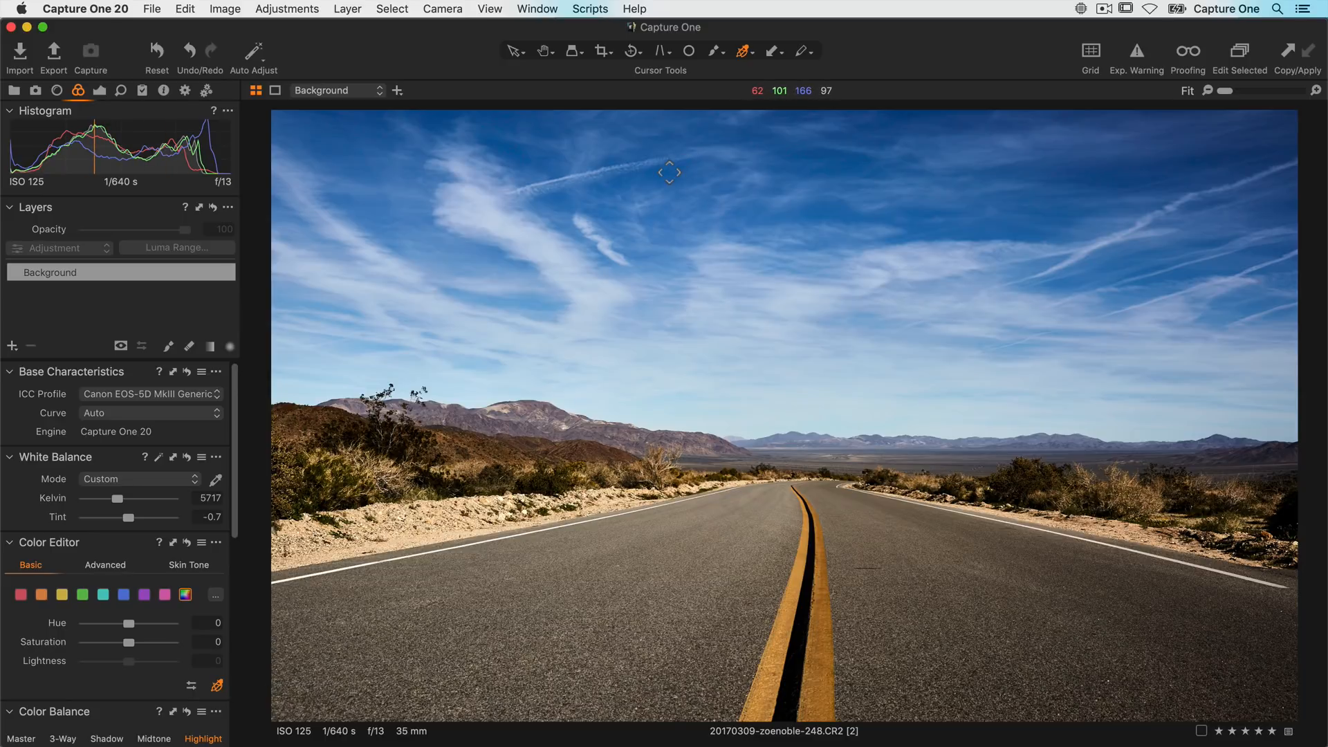
key("alt")
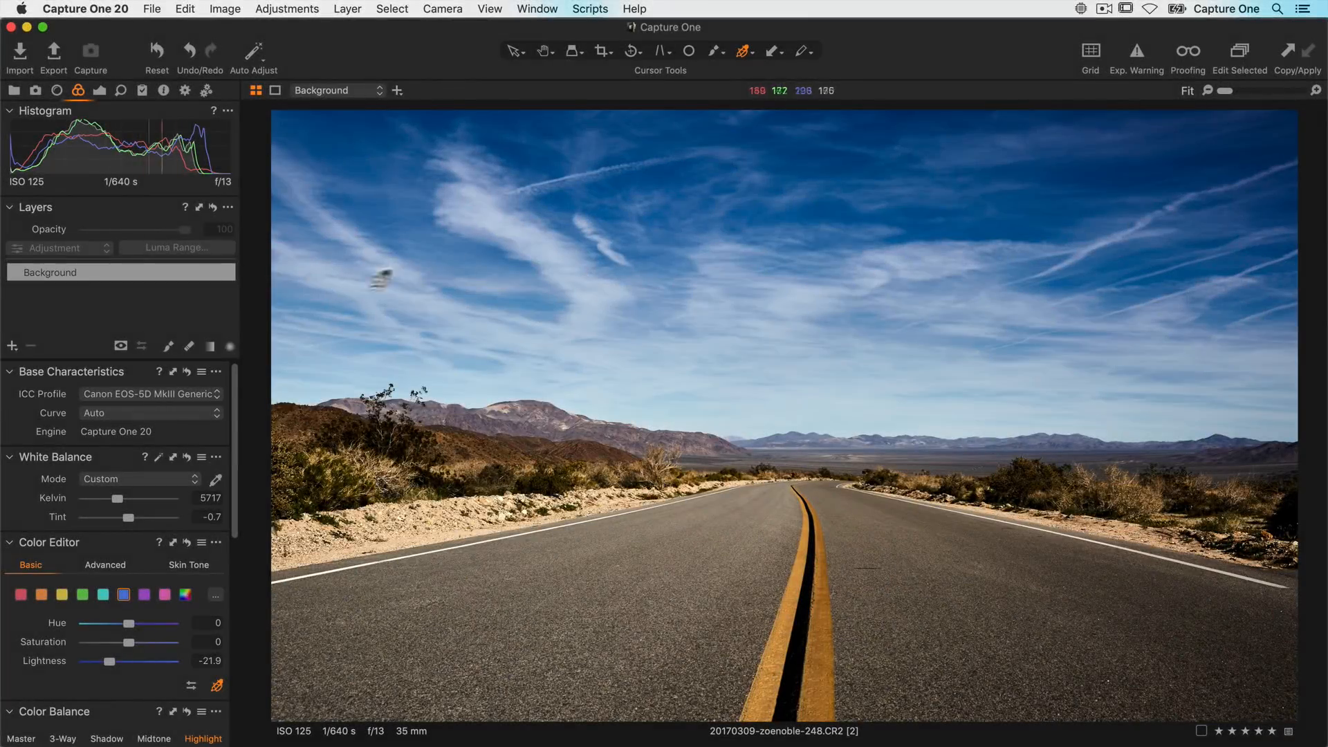
Step: Add a heal layer named road and brush out the blemish right of the yellow centre line
left_click(12, 346)
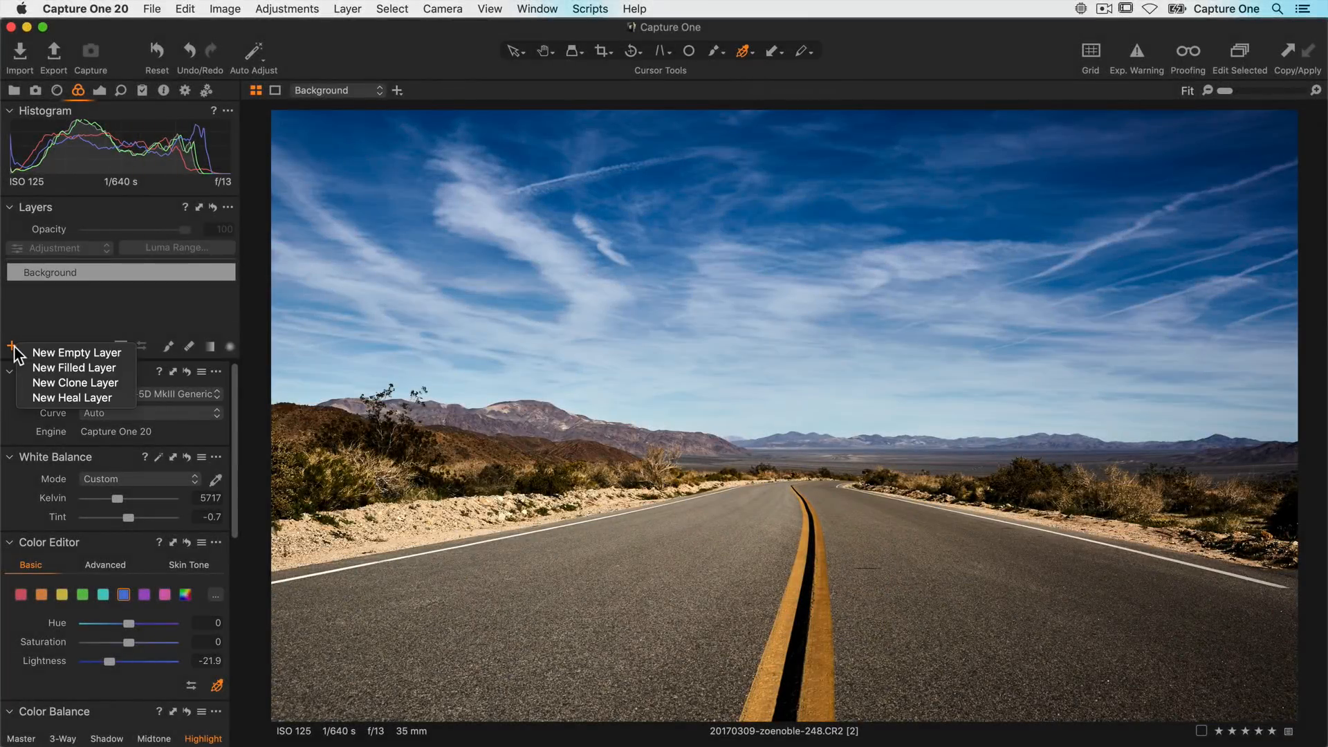
left_click(13, 344)
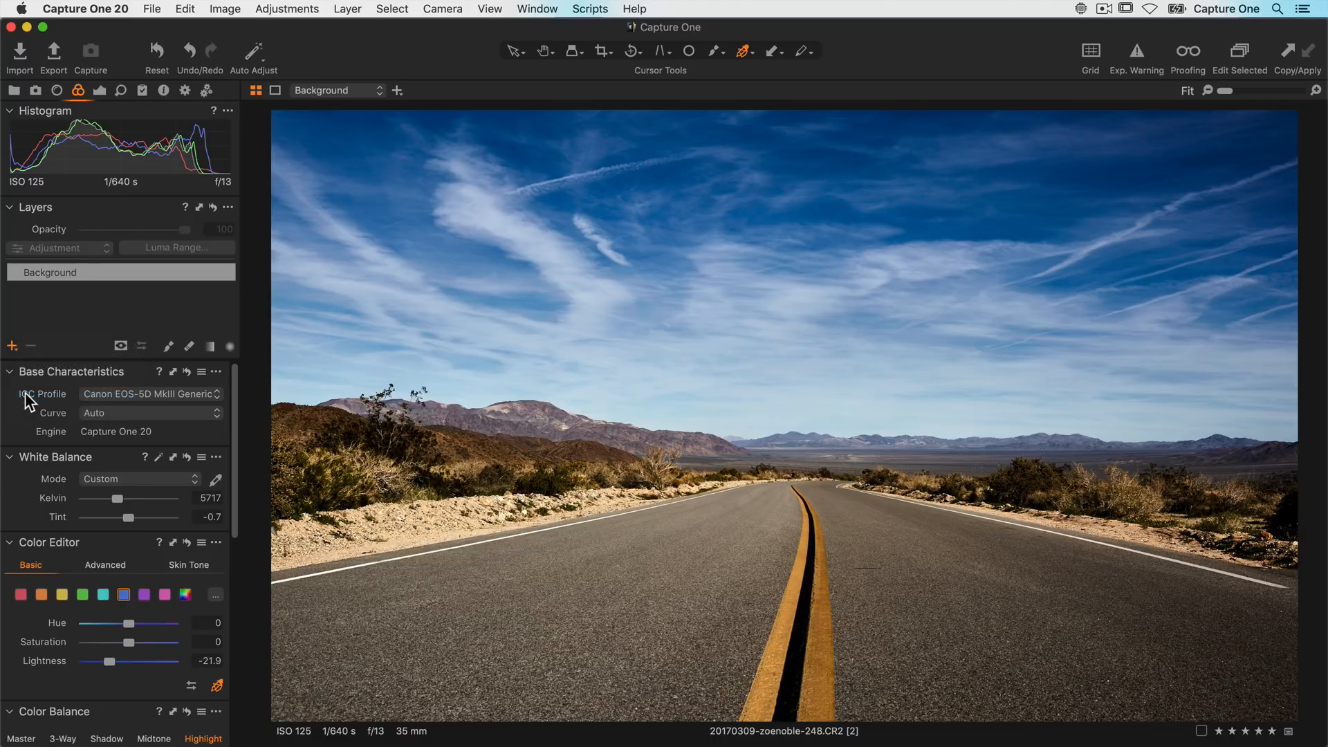
left_click(13, 344)
type("road")
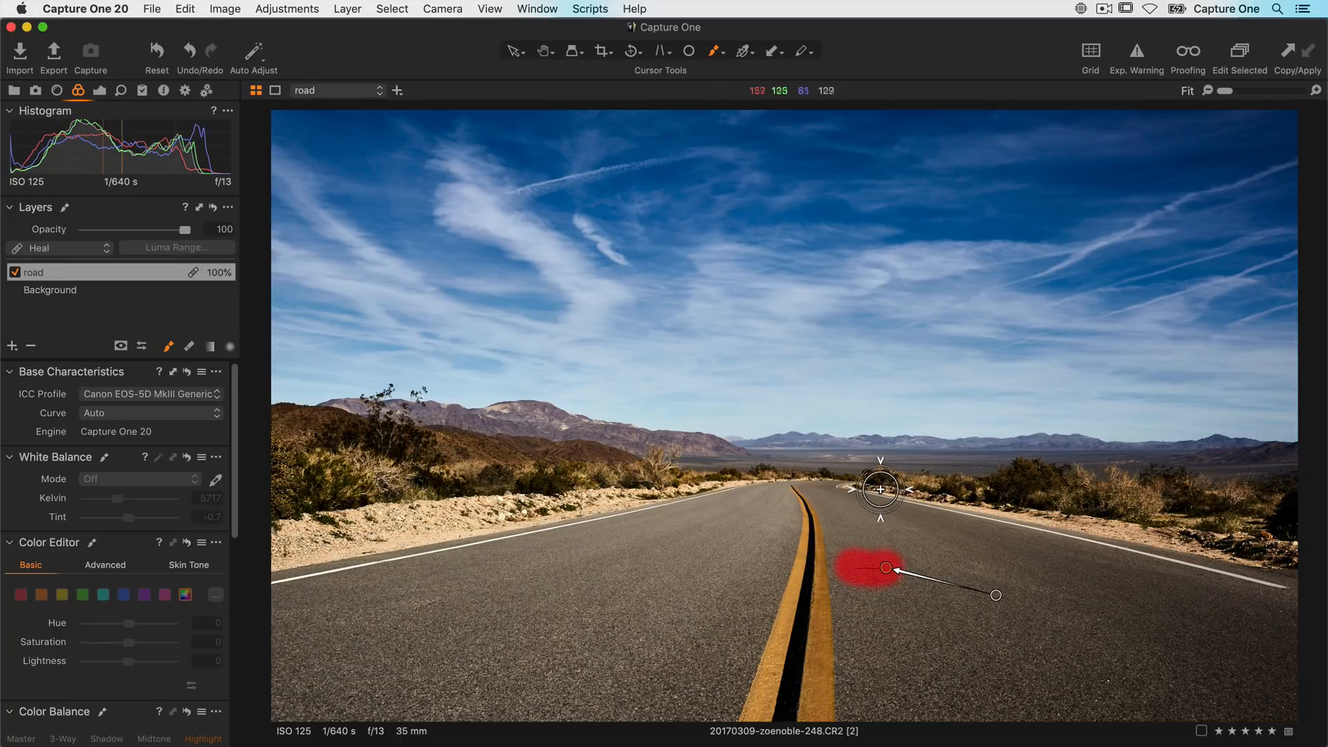
key("m")
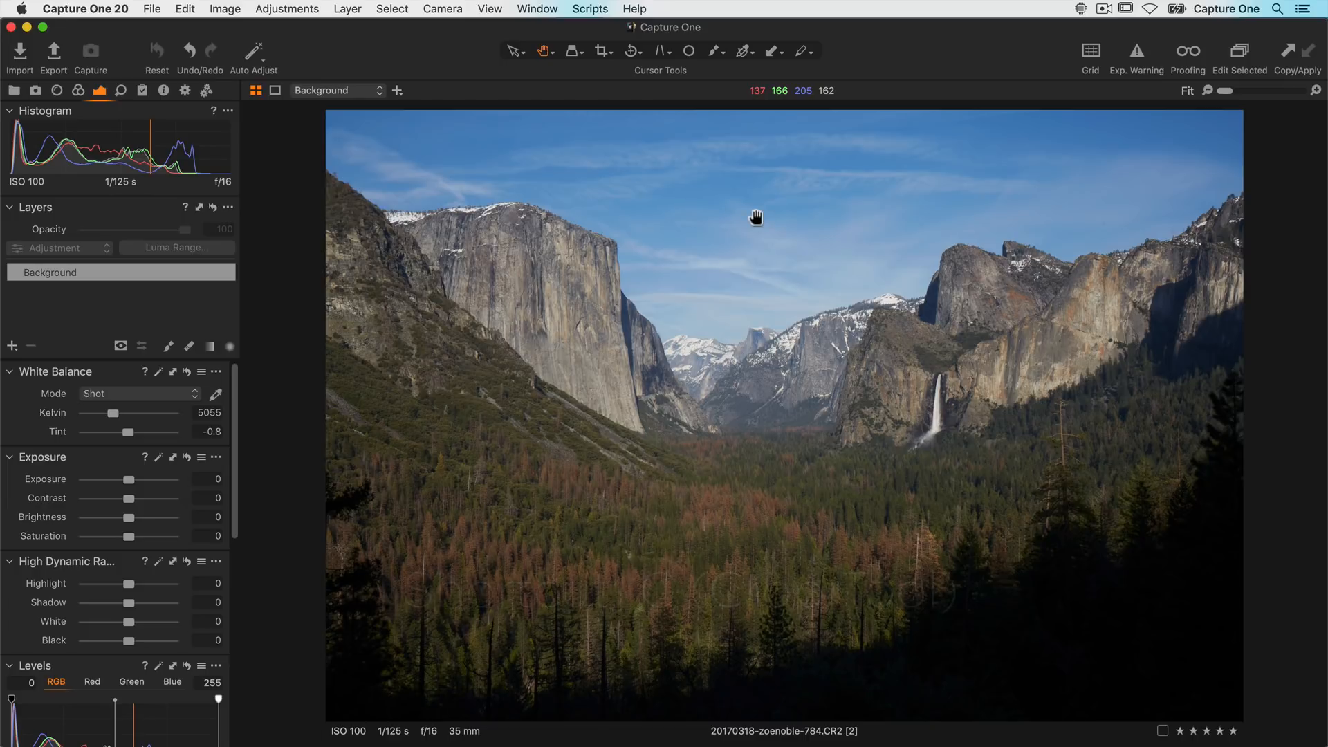
Step: Set the Yosemite background layer to Contrast 8 and Brightness -7 in the Exposure tool
key("c")
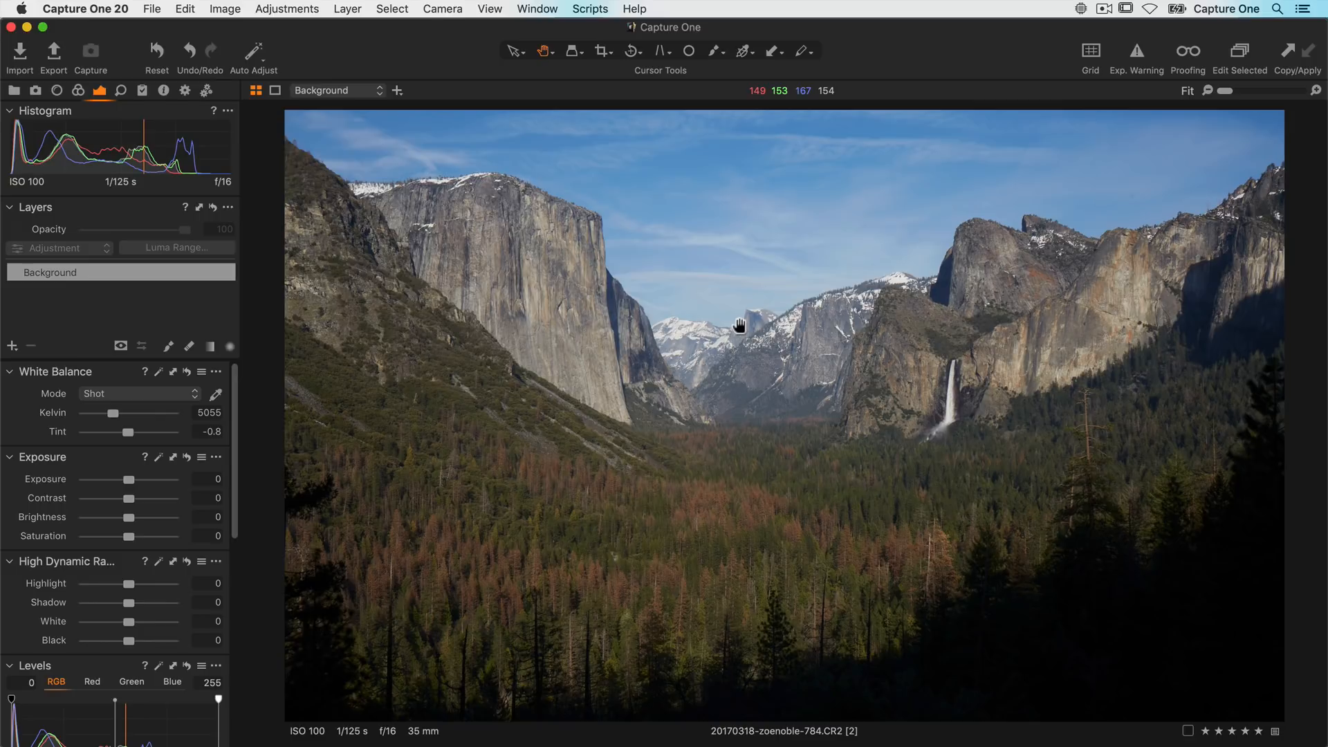
mouse_move(390, 426)
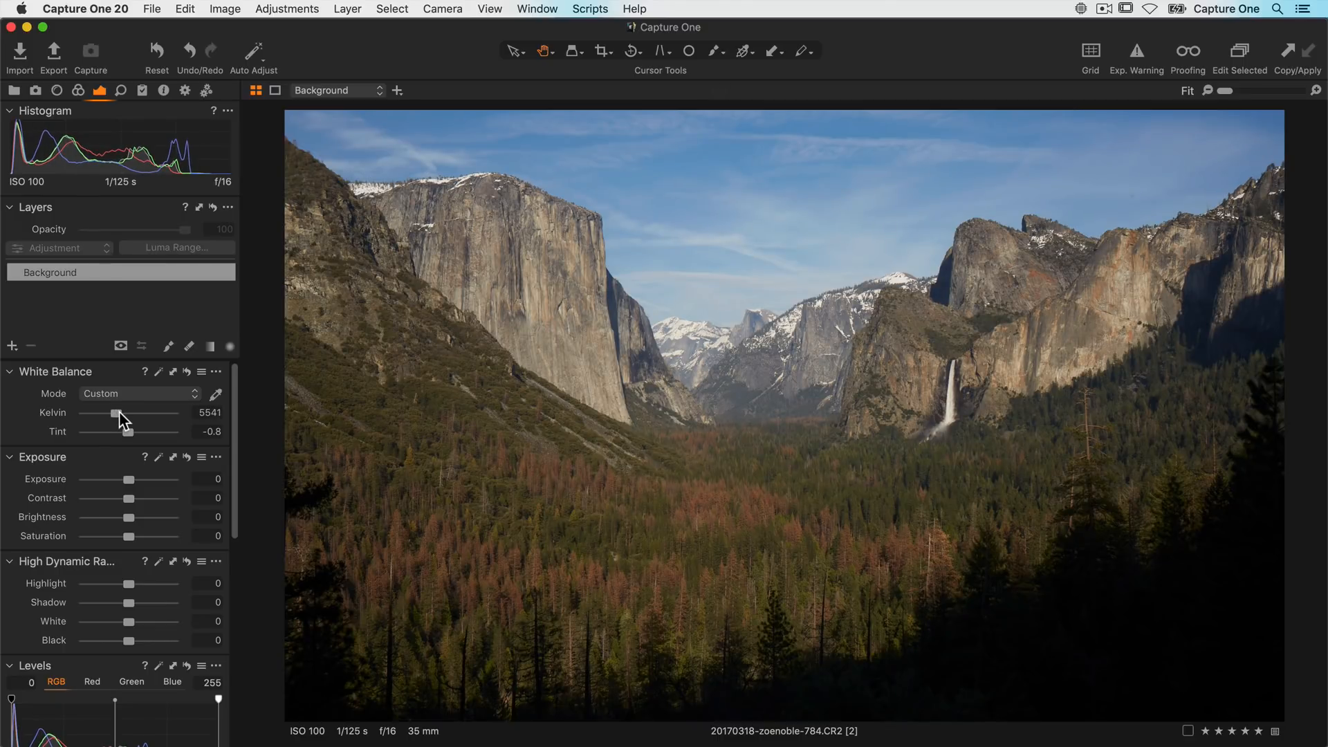
scroll("down", 3)
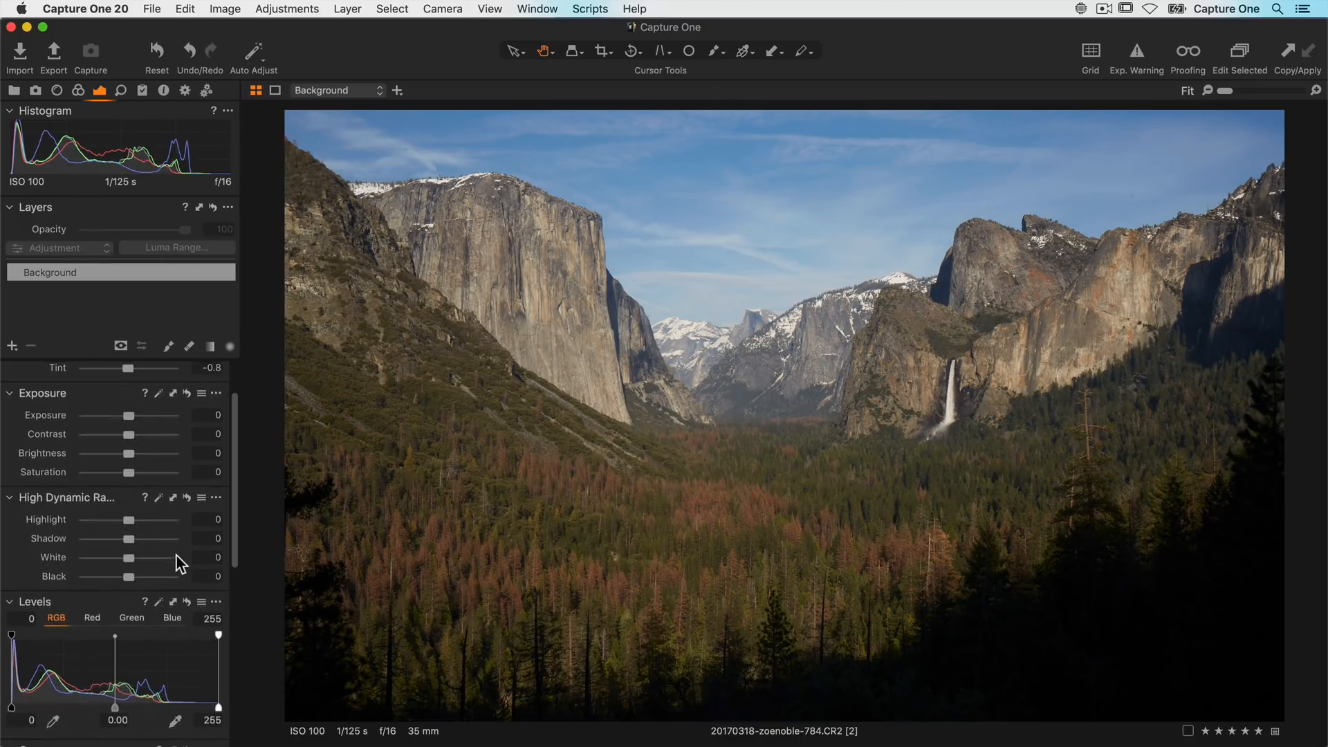
scroll("down", 3)
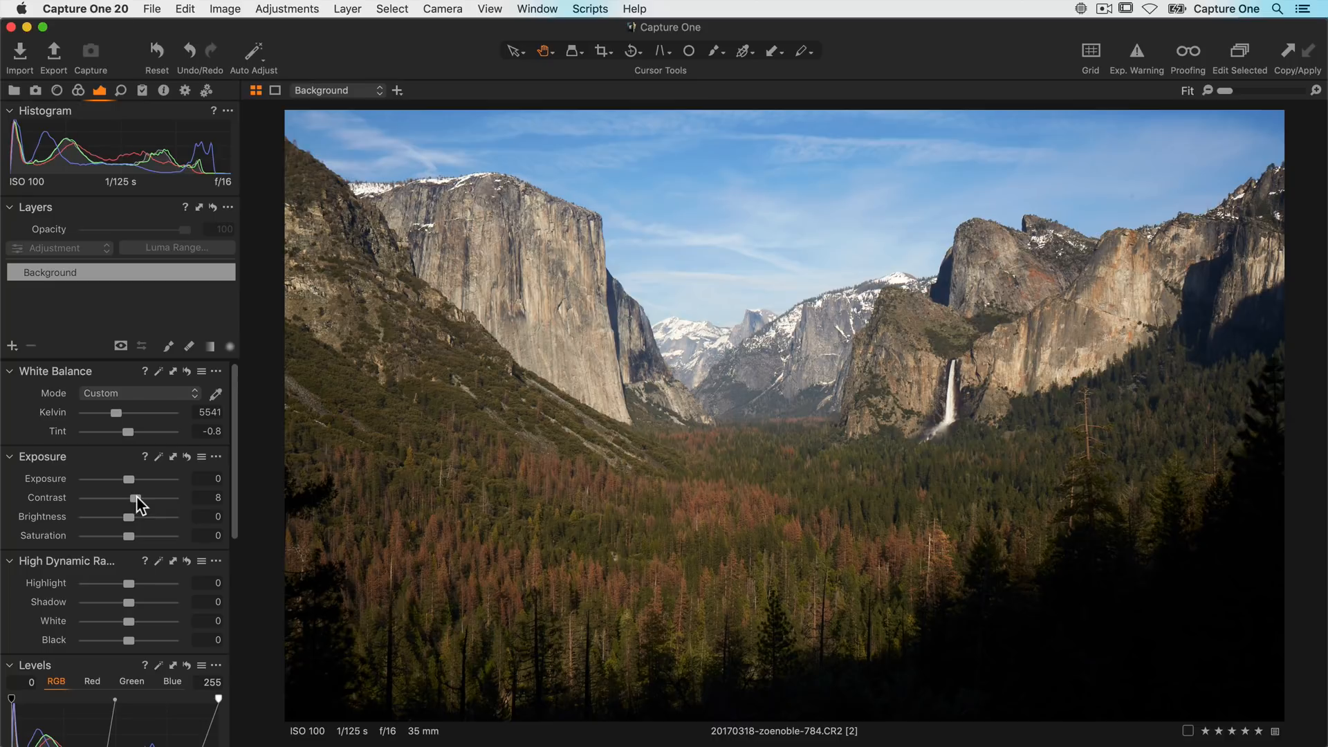
mouse_move(130, 522)
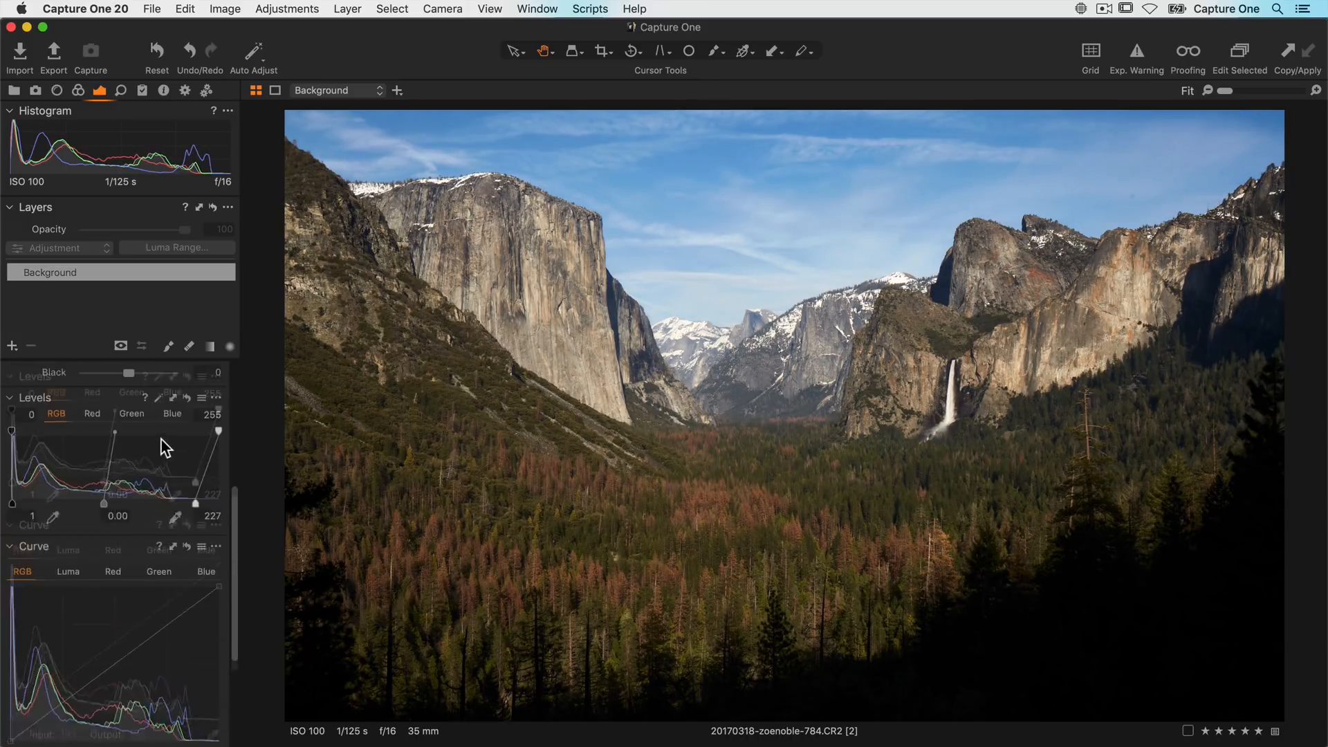
scroll("up", 3)
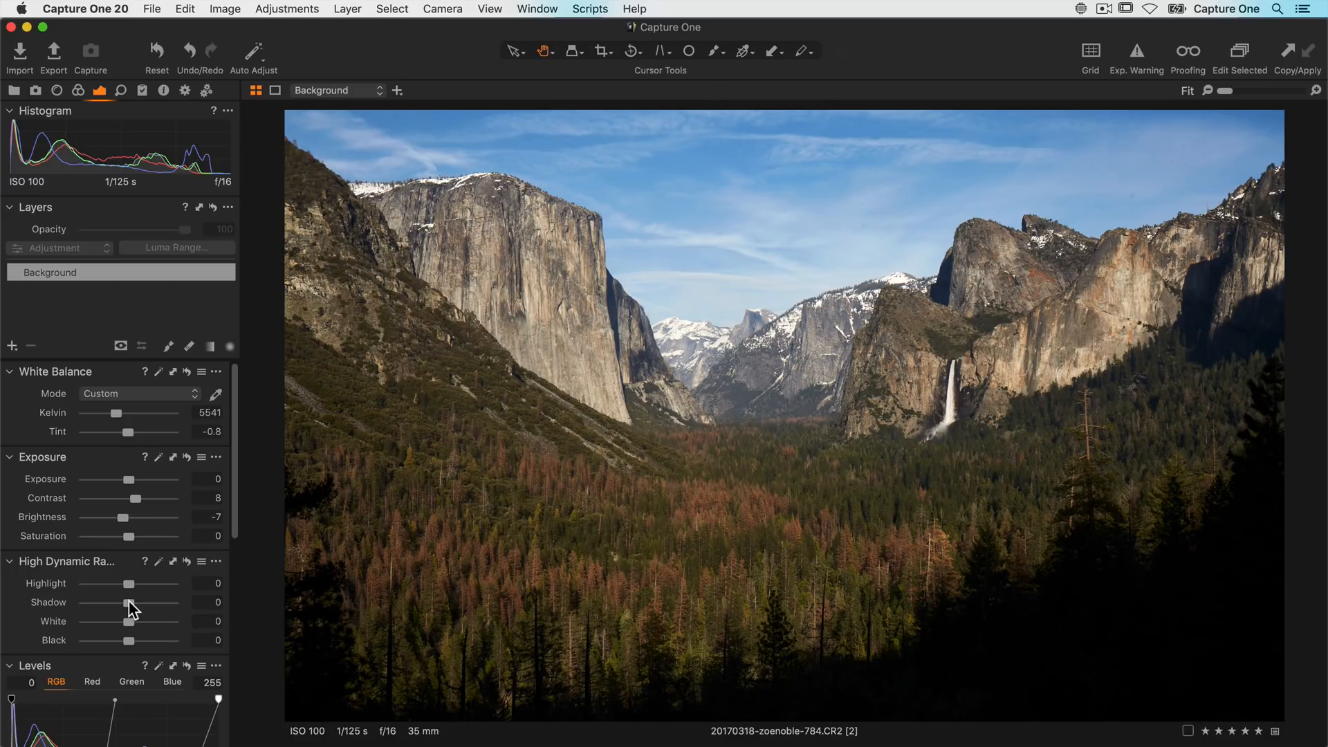
mouse_move(14, 347)
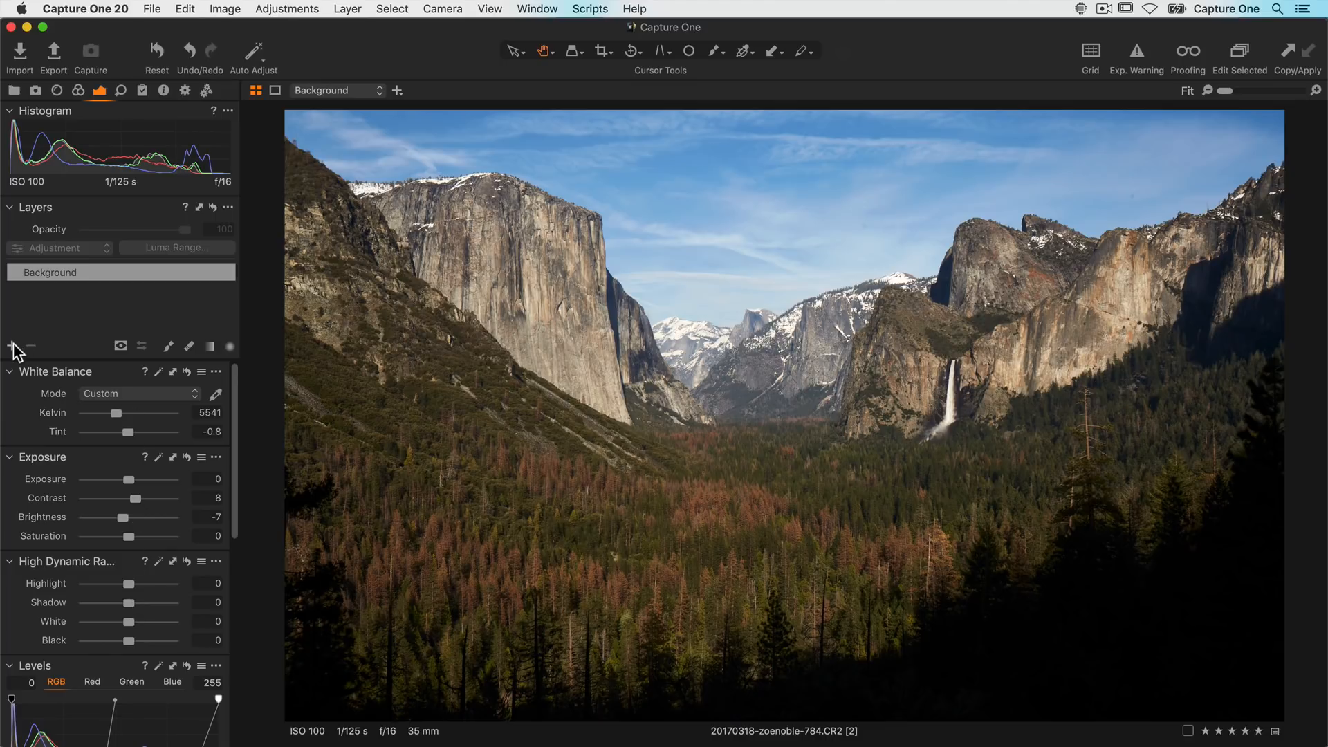
Step: Add a New Filled Layer above the background and display its mask as grayscale
left_click(13, 346)
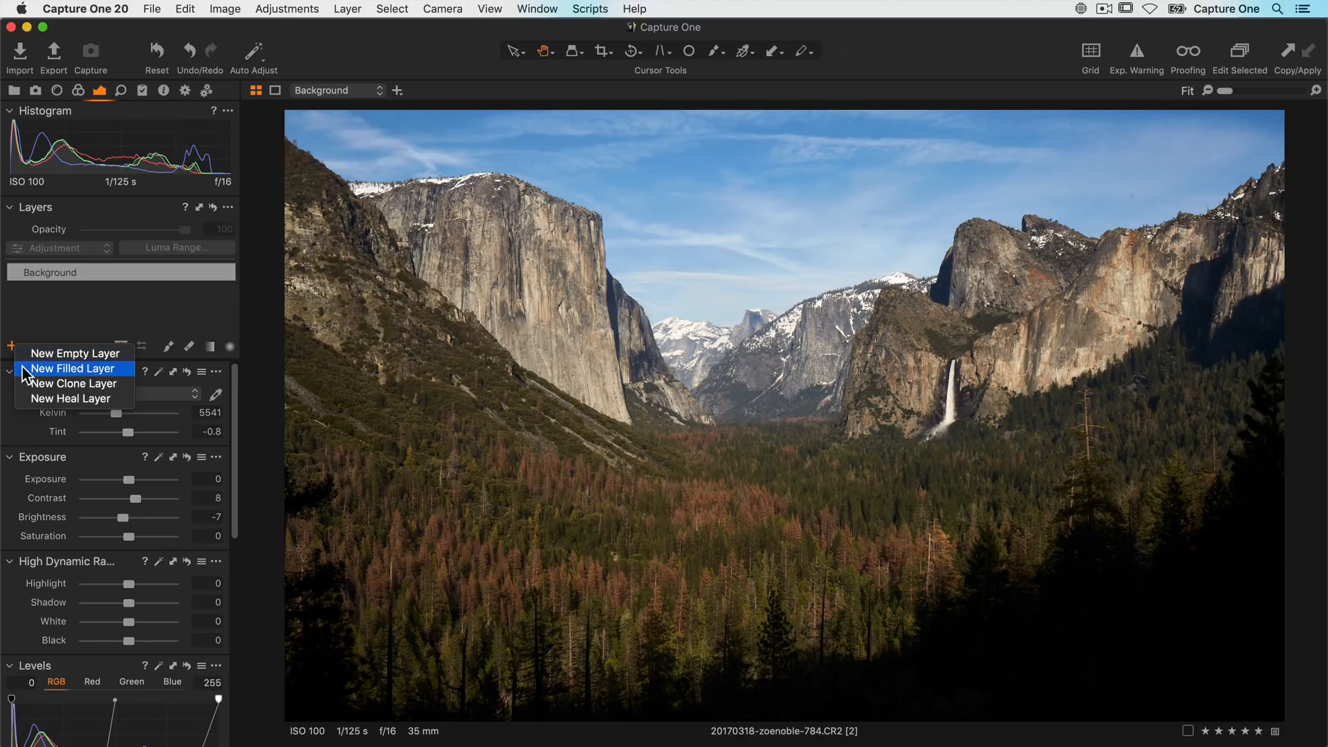
left_click(73, 368)
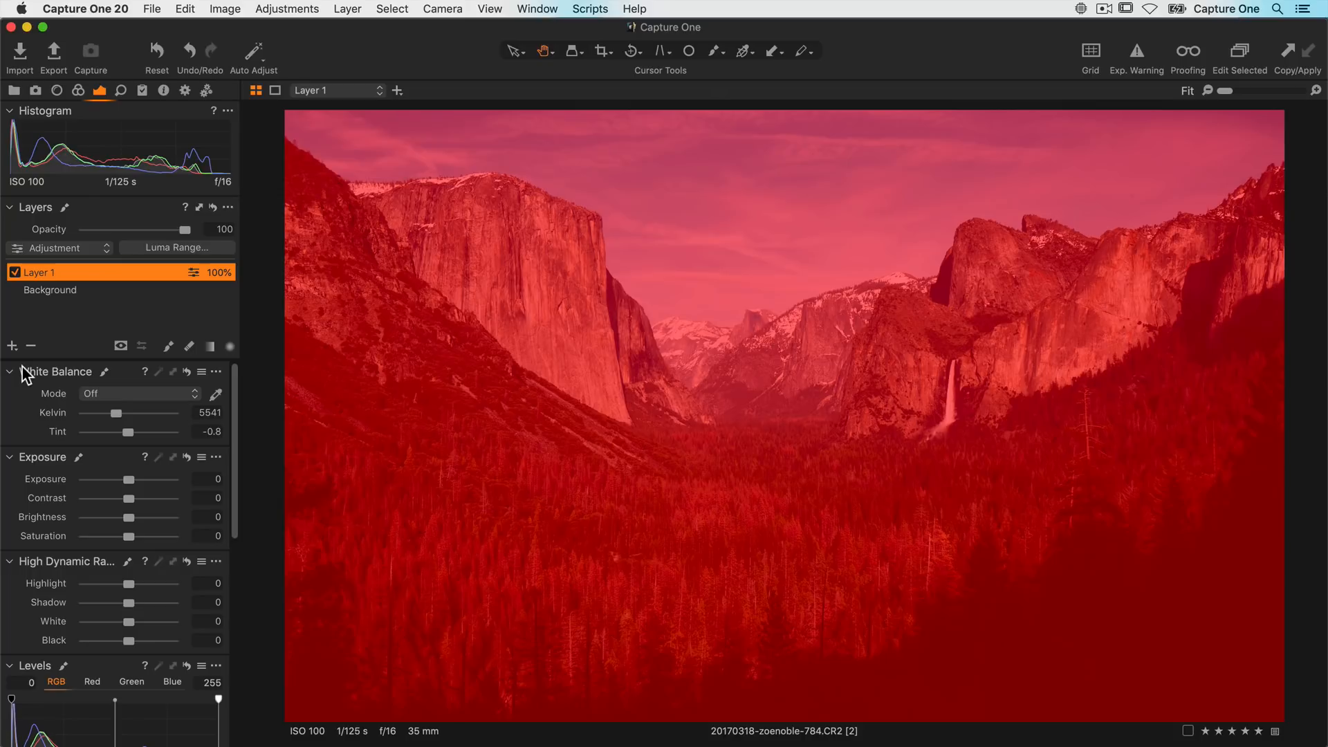
mouse_move(108, 358)
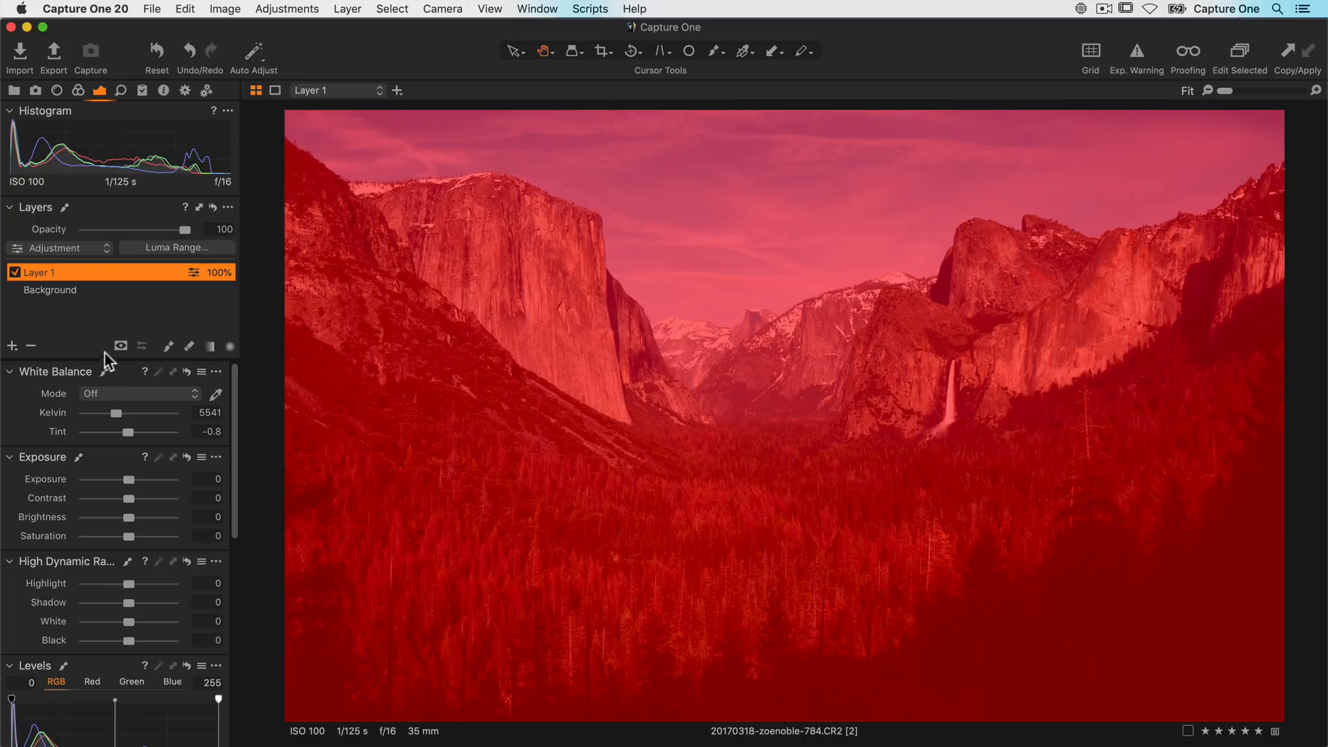
left_click(119, 347)
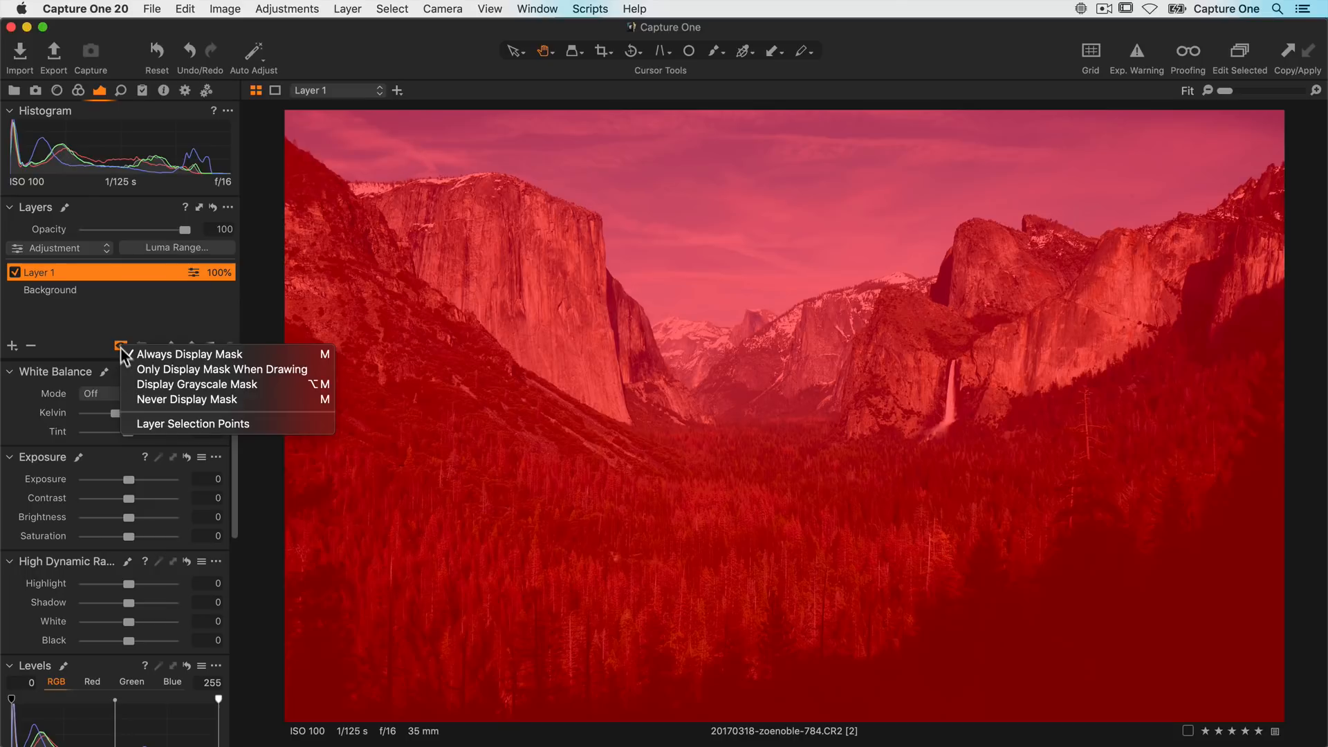
left_click(192, 399)
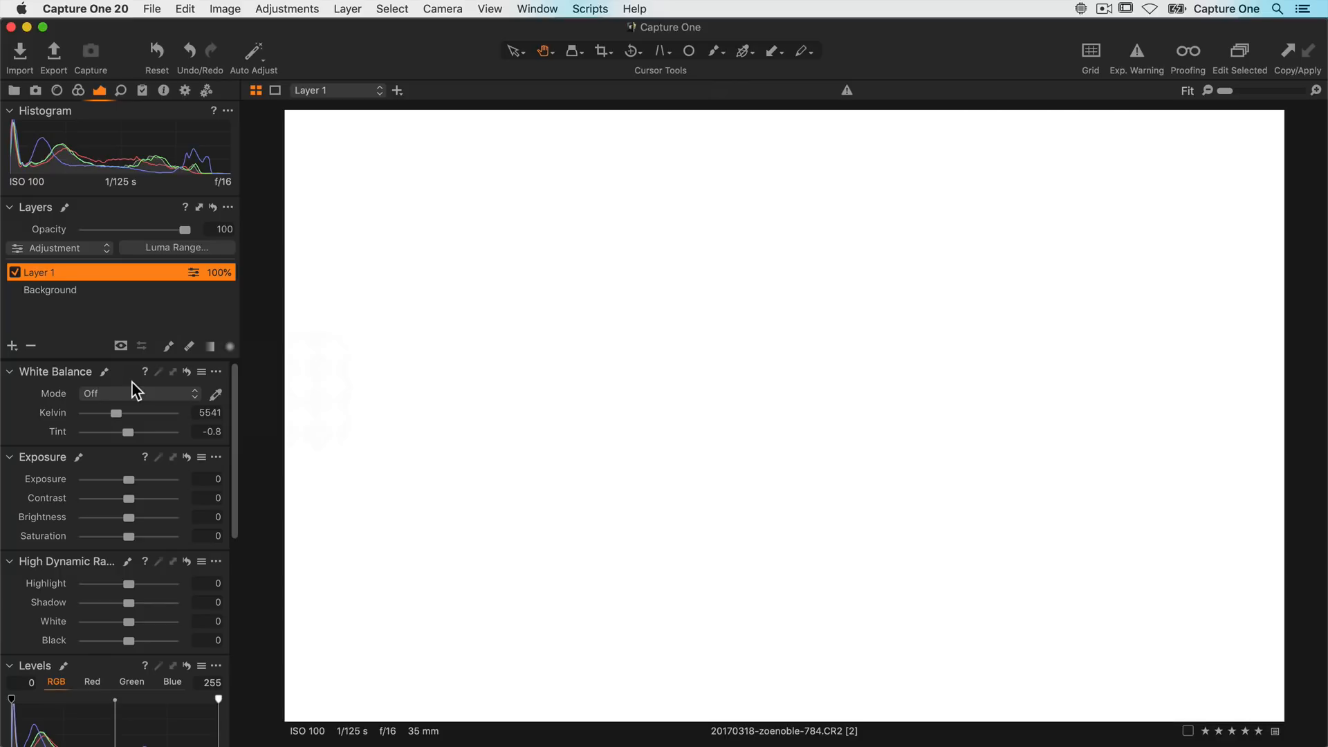
Step: Apply a Luma Range of 0–16, Falloff 36, Radius 37.7, Sensitivity 92 to the layer mask
left_click(176, 248)
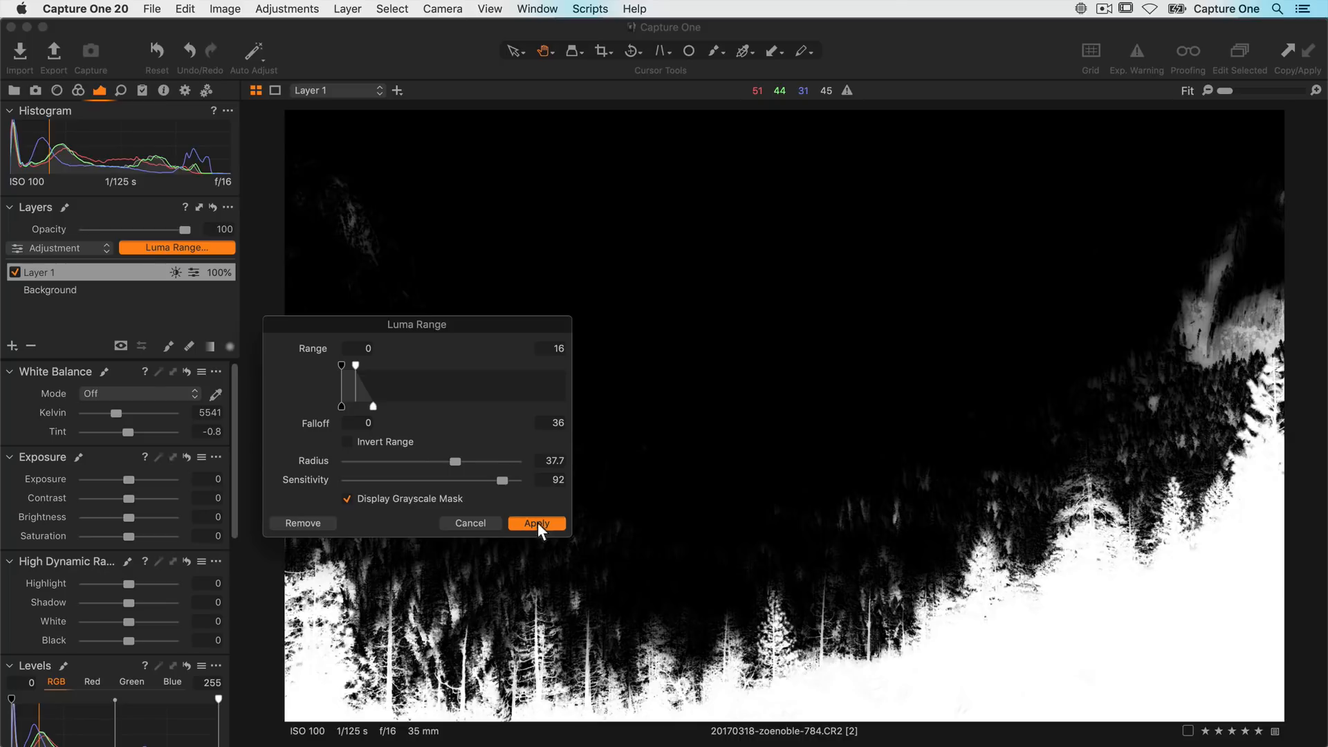
left_click(536, 523)
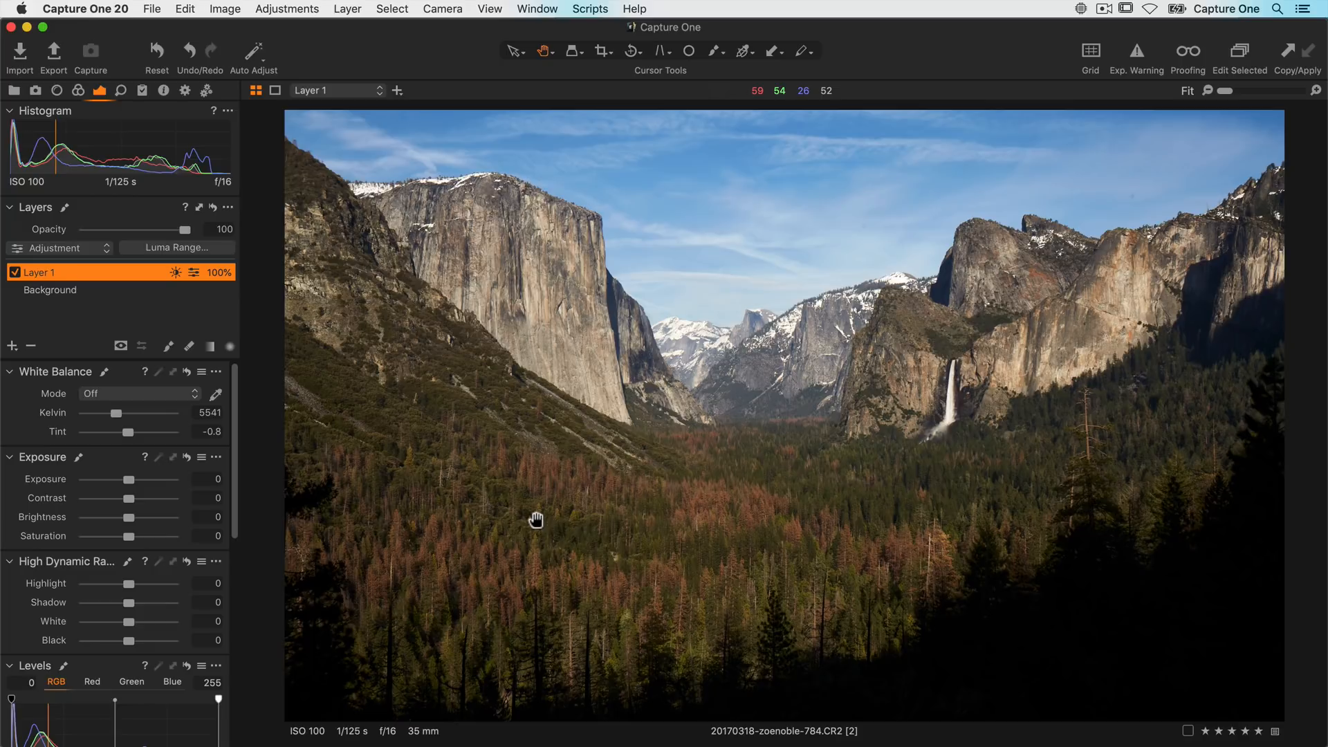
mouse_move(184, 611)
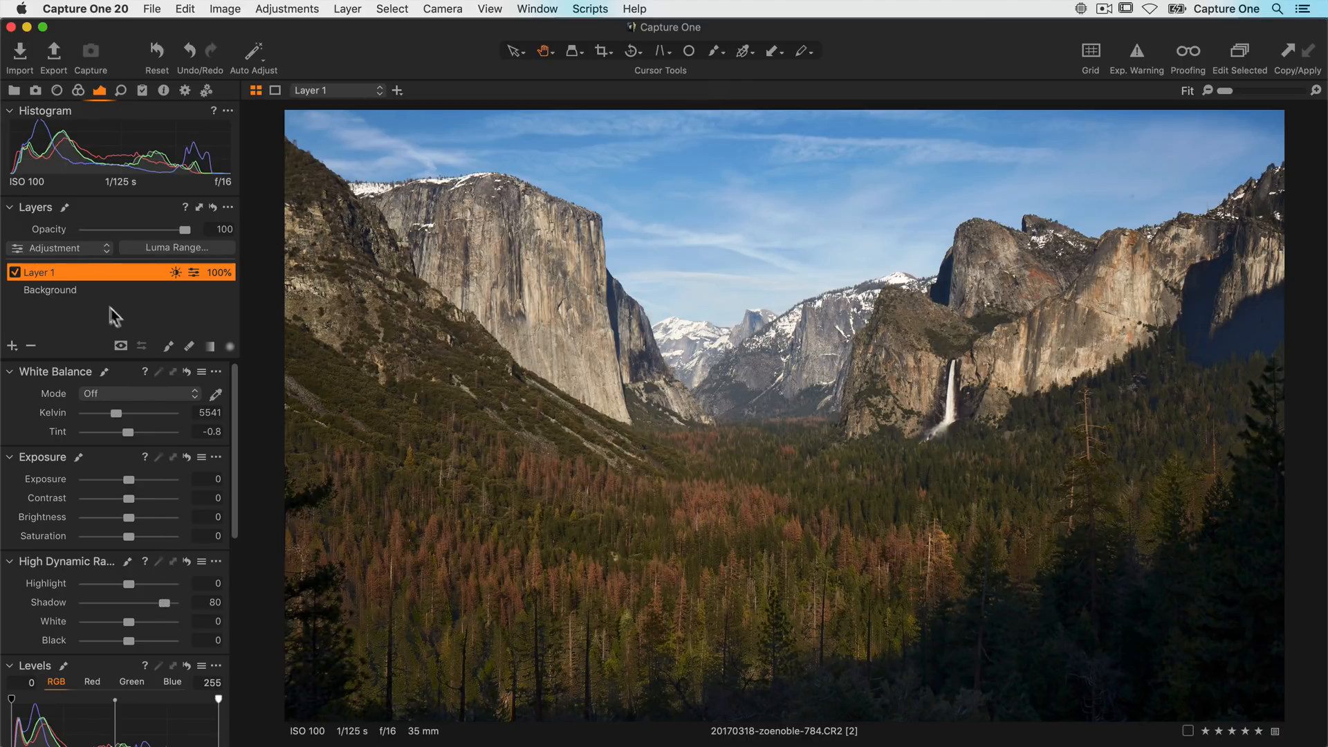
Step: Lift the layer's Shadow to 80 and rename Layer 1 to 'Tree Line'
double_click(39, 273)
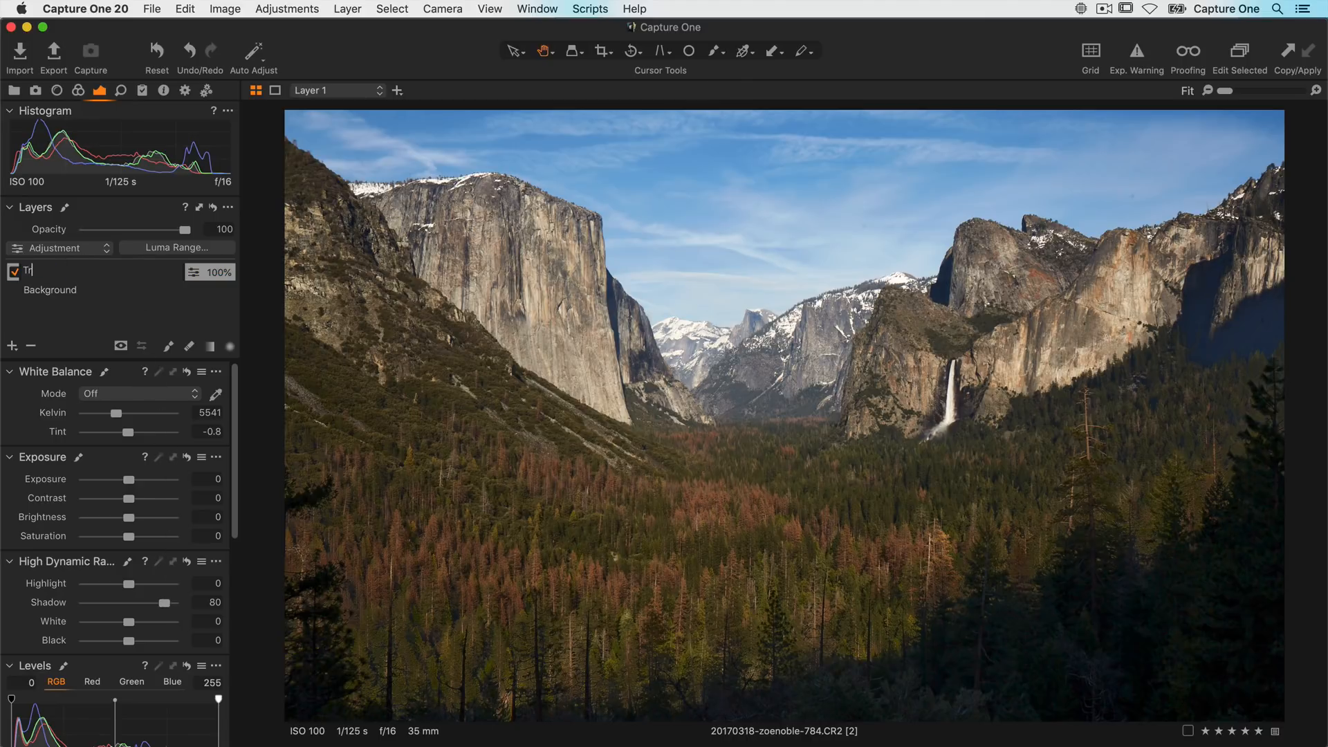
type("Tree Line")
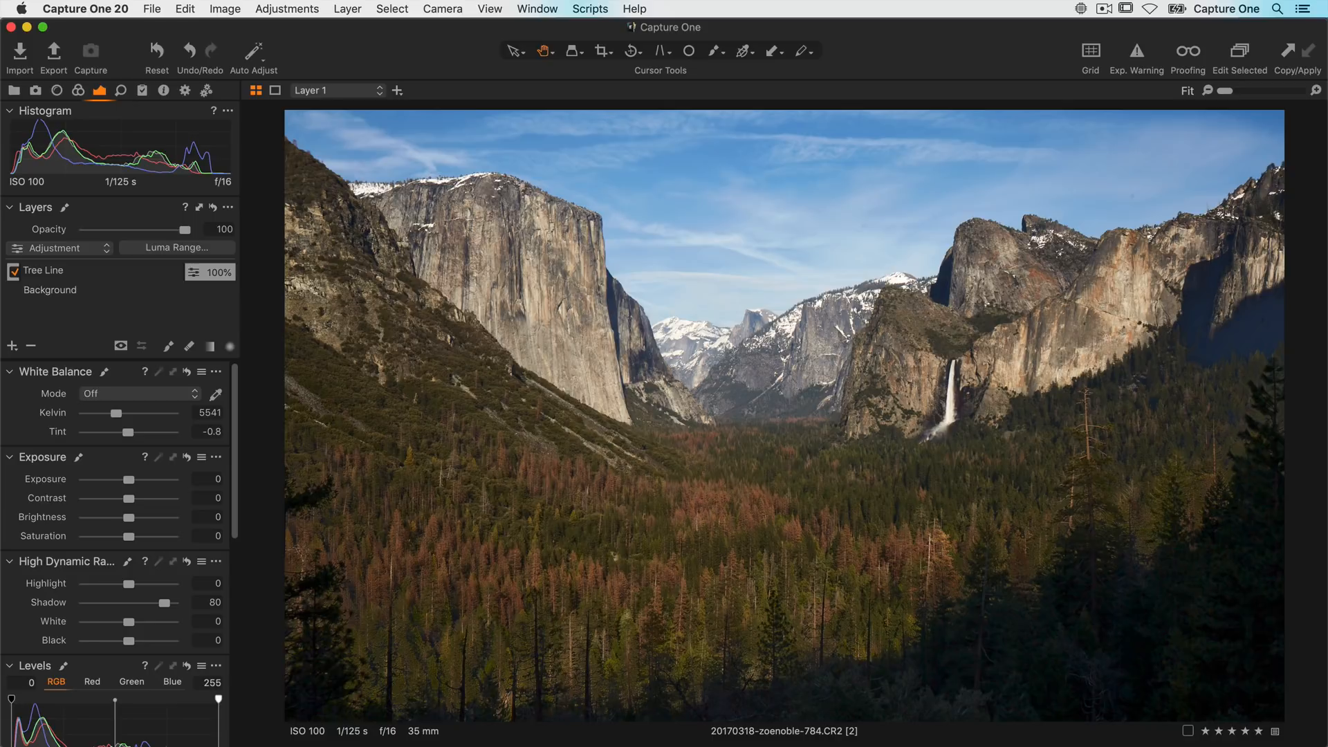
left_click(43, 271)
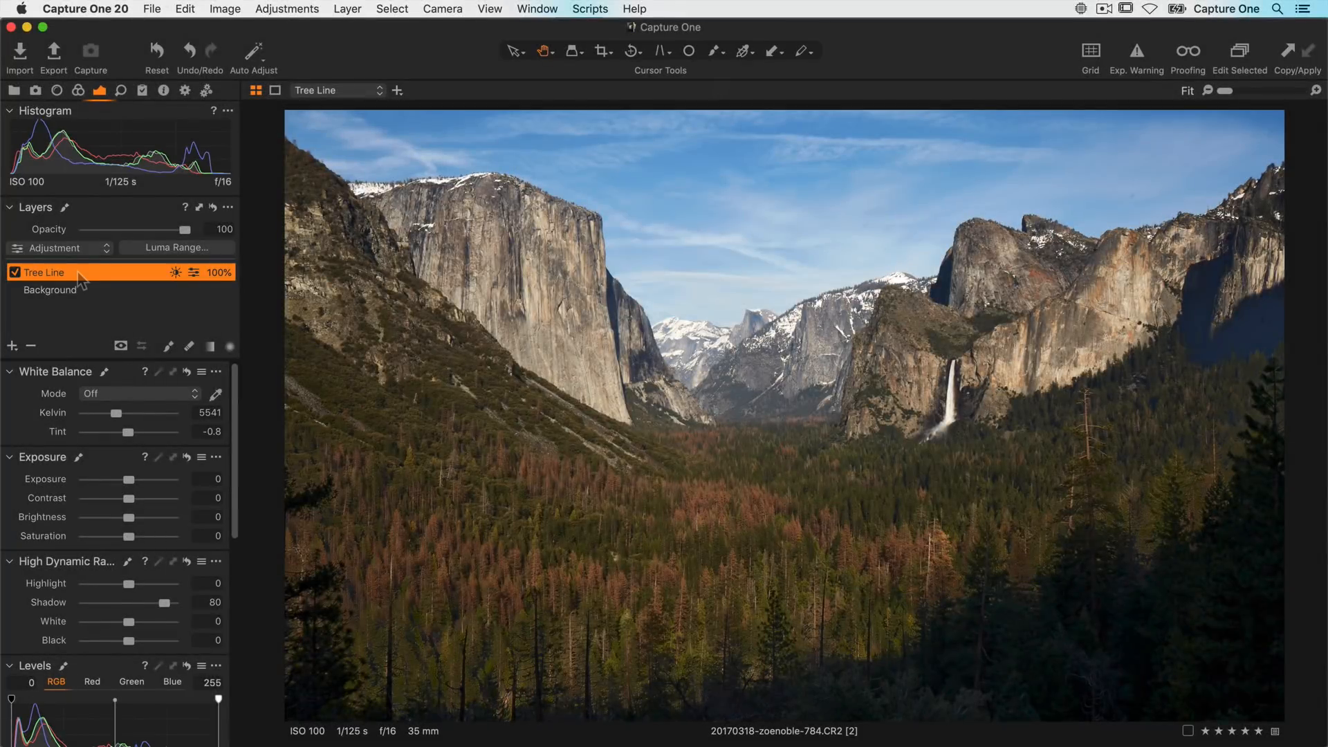
mouse_move(187, 351)
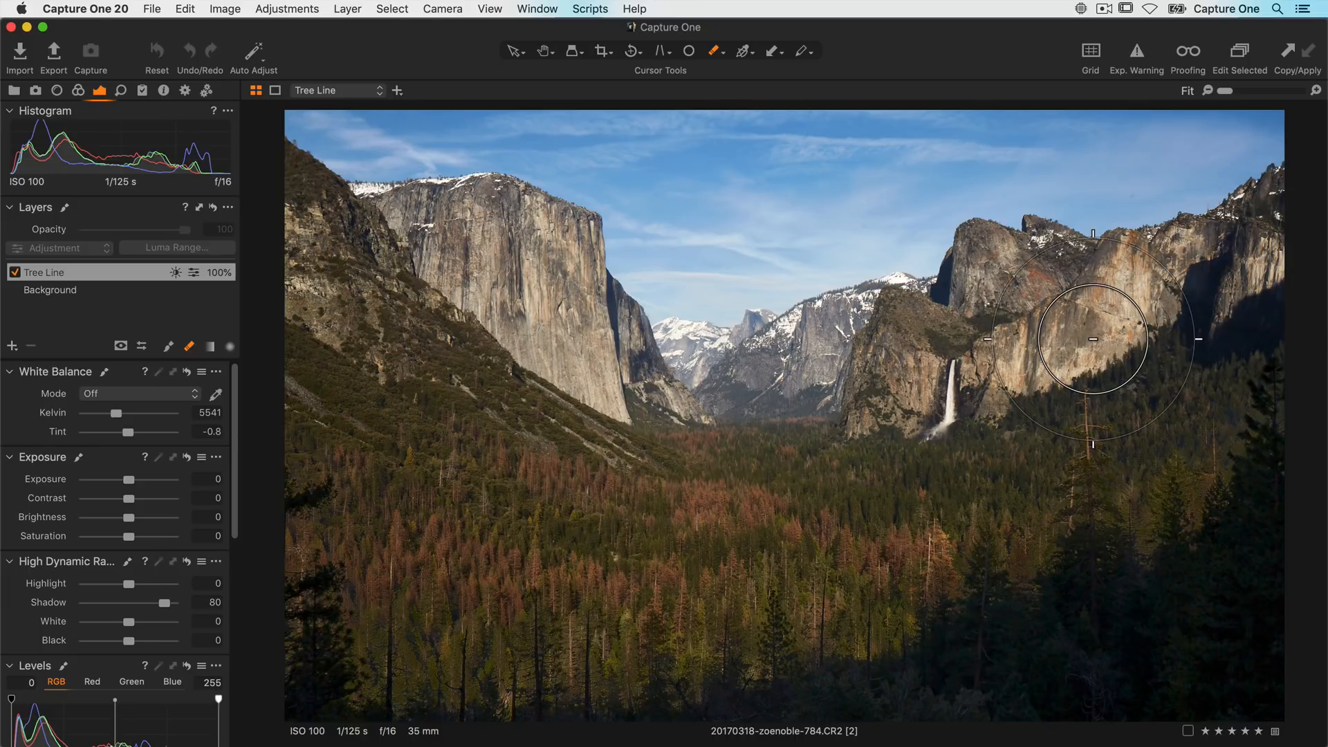
Step: Switch the Tree Line layer from the Draw Mask brush to the Erase Mask brush
left_click(67, 273)
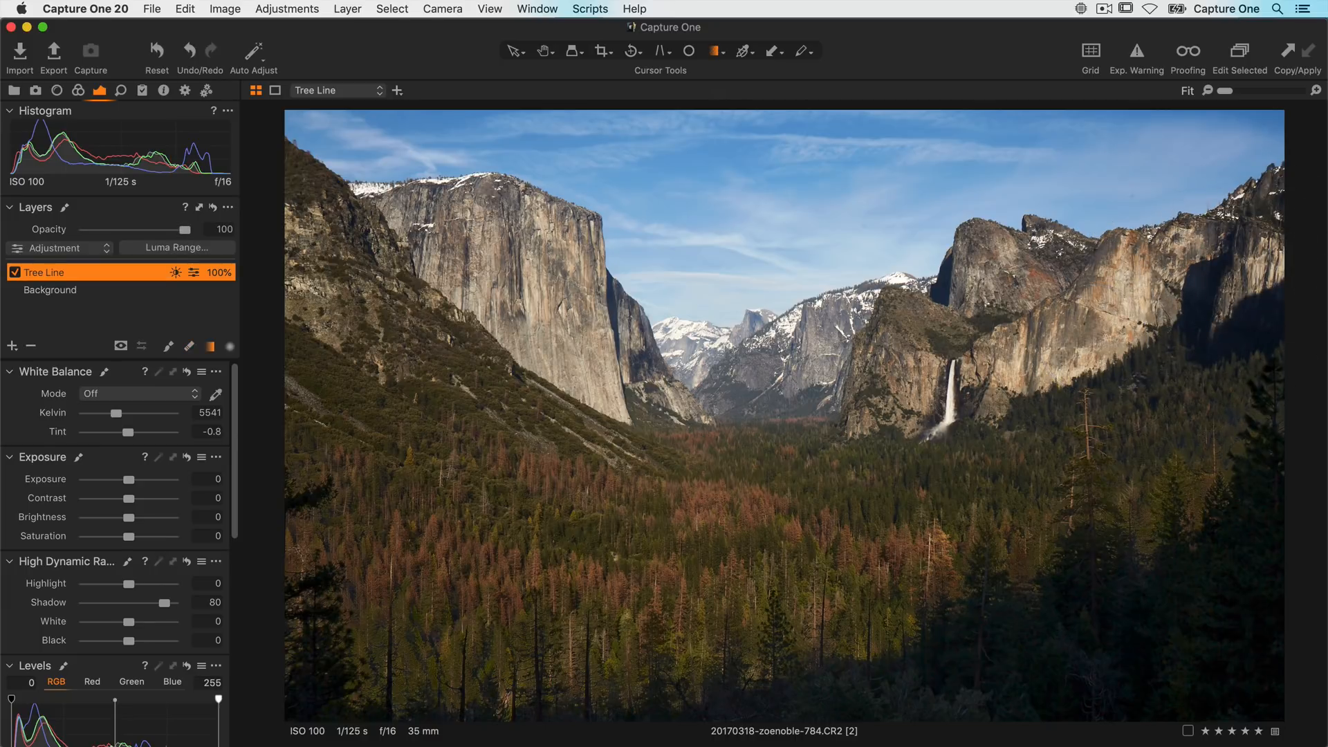